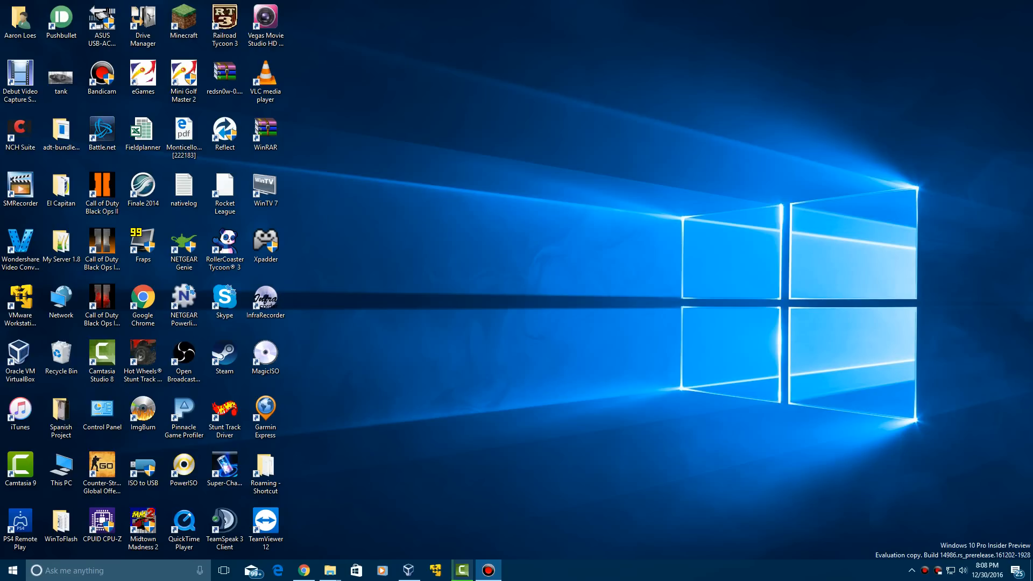
# - Launch the Oracle VM VirtualBox Manager from the desktop shortcut
pyautogui.click(434, 570)
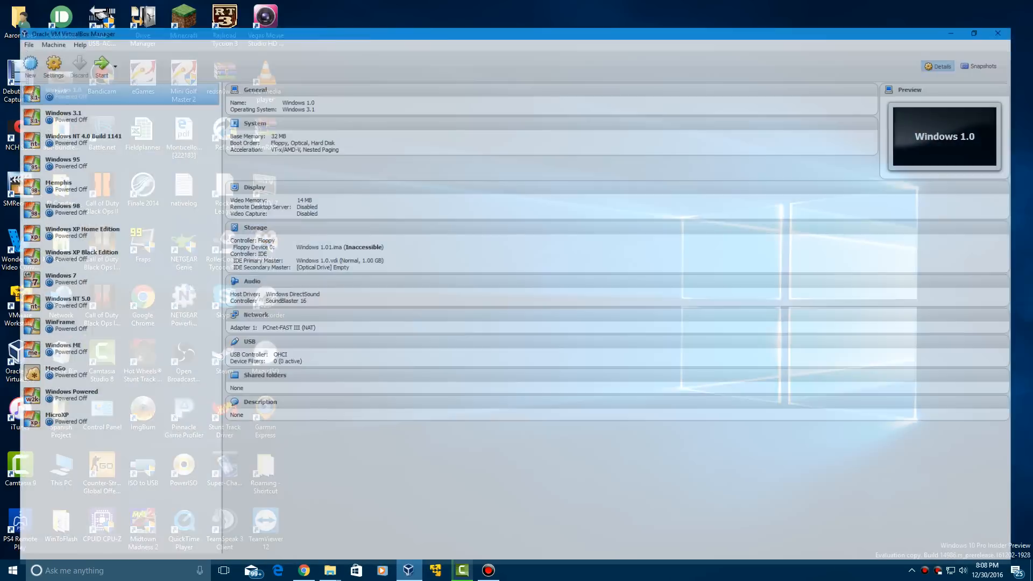
# - Create a new machine named 'Windows 95 YouTube', type Windows 95, keeping 64 MB memory
pyautogui.click(30, 65)
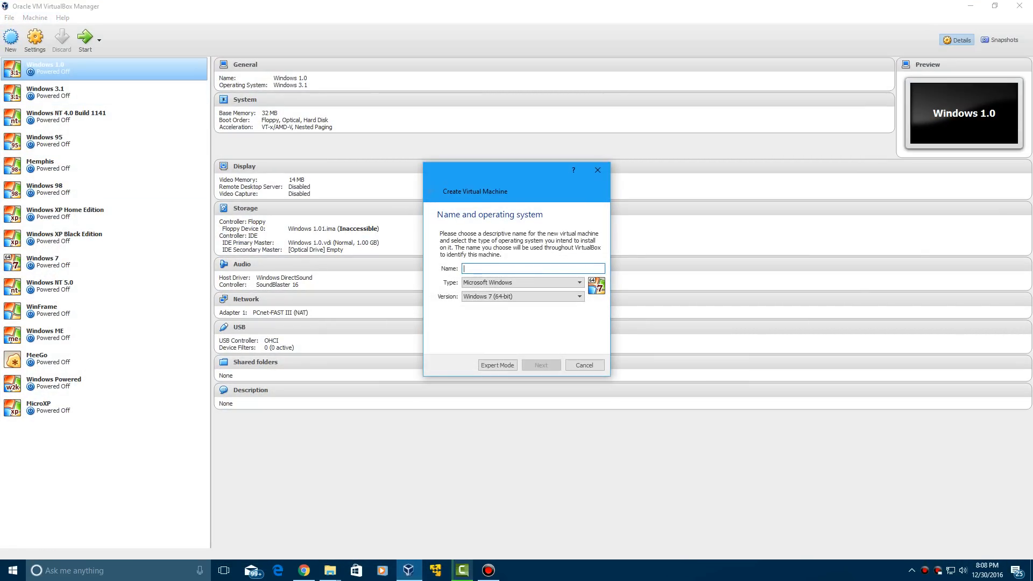
pyautogui.write('Wid')
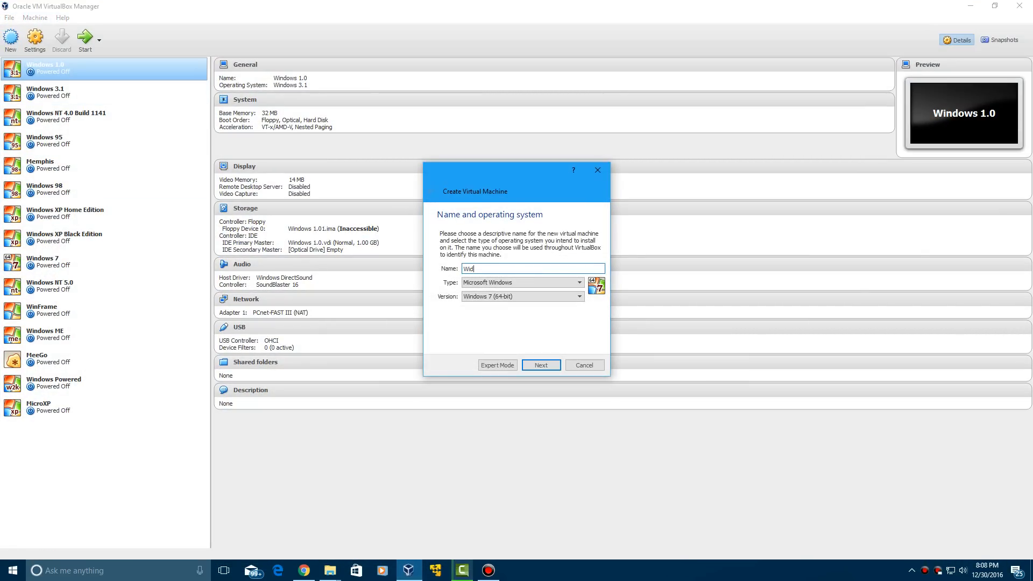
pyautogui.write('Windows 95 YouTube')
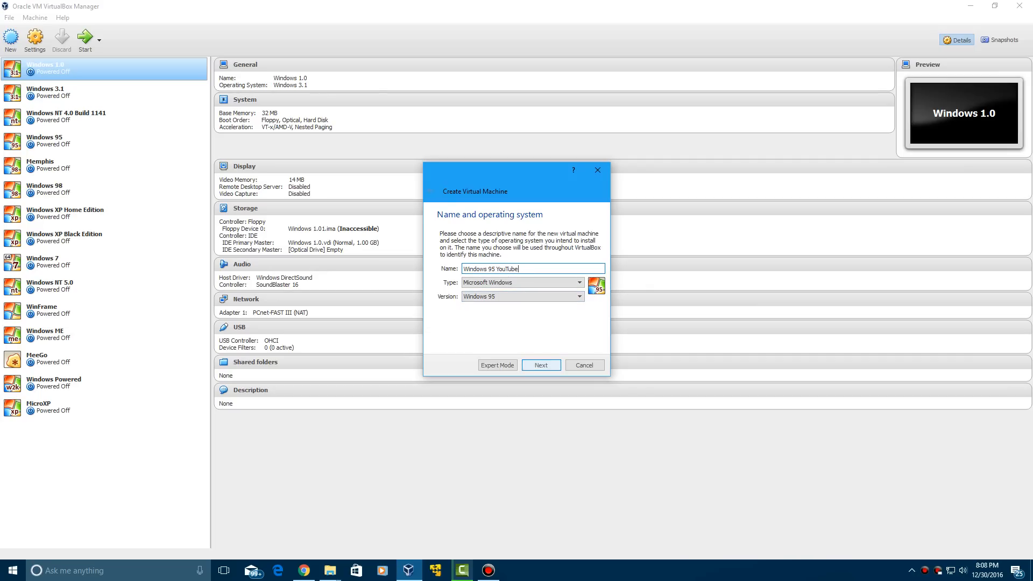
pyautogui.click(540, 365)
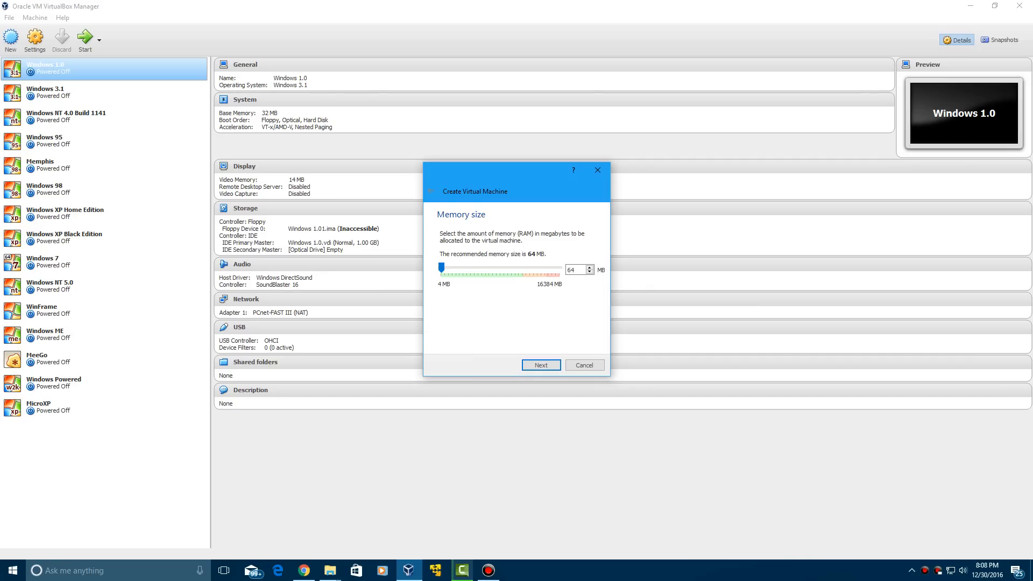
pyautogui.click(541, 365)
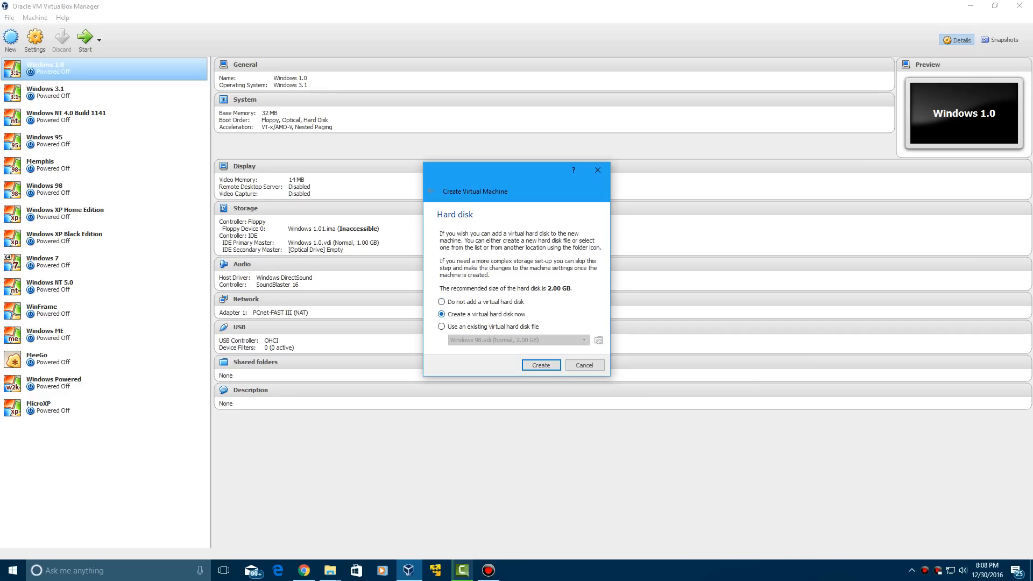
# - Create a 2 GB dynamically allocated VDI virtual hard disk for the machine
pyautogui.click(539, 365)
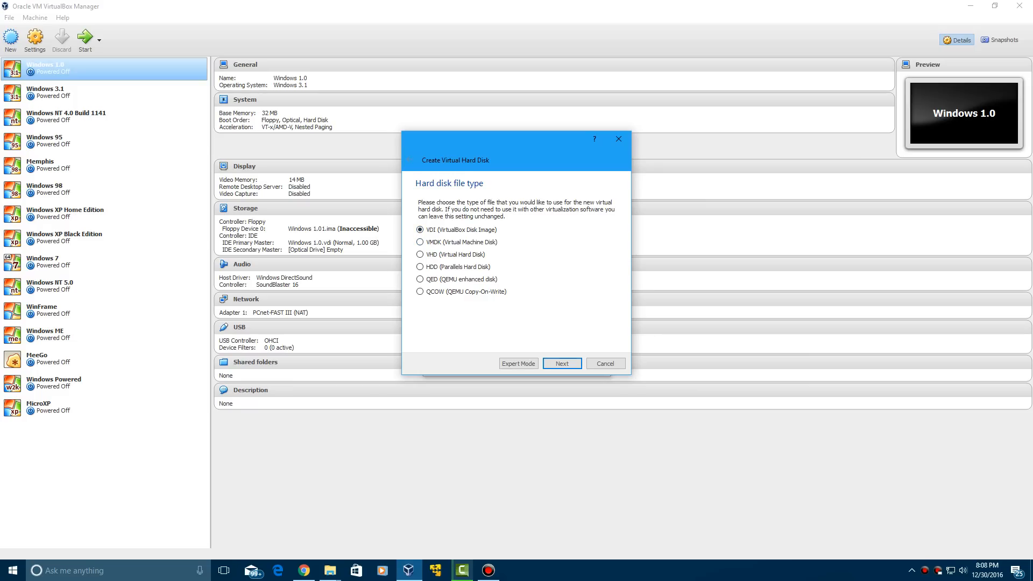
pyautogui.click(561, 363)
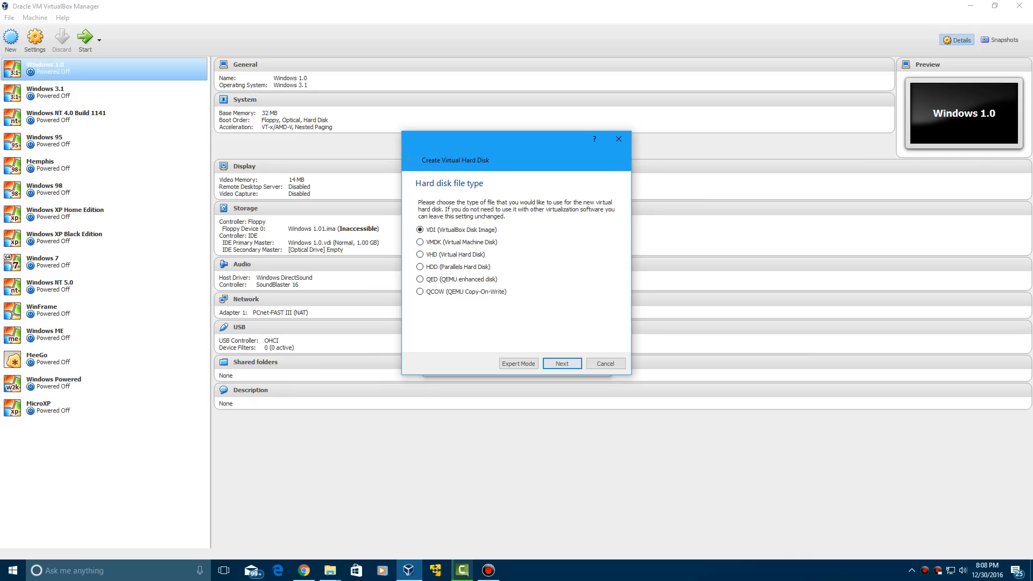
pyautogui.click(561, 363)
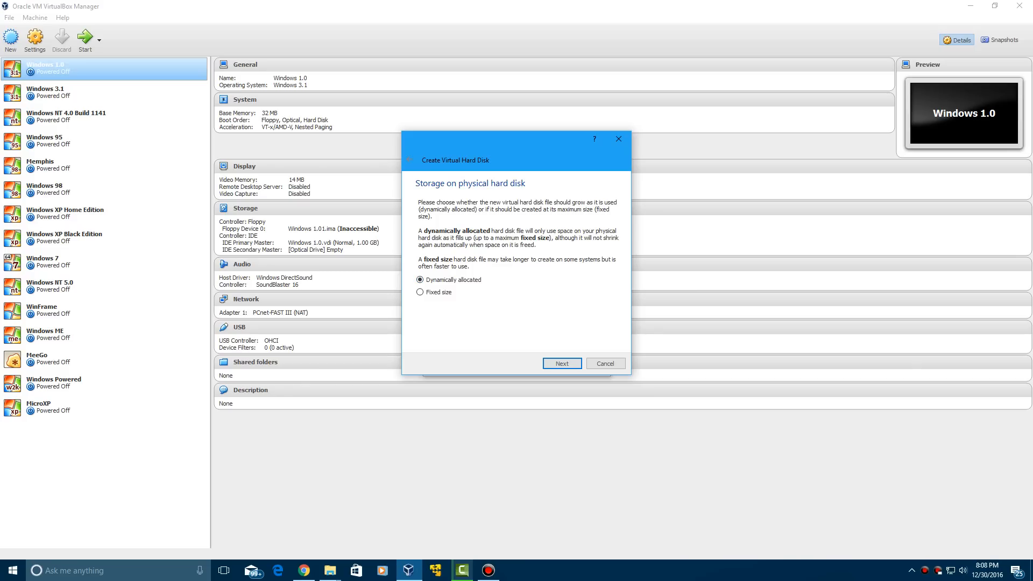
pyautogui.click(561, 363)
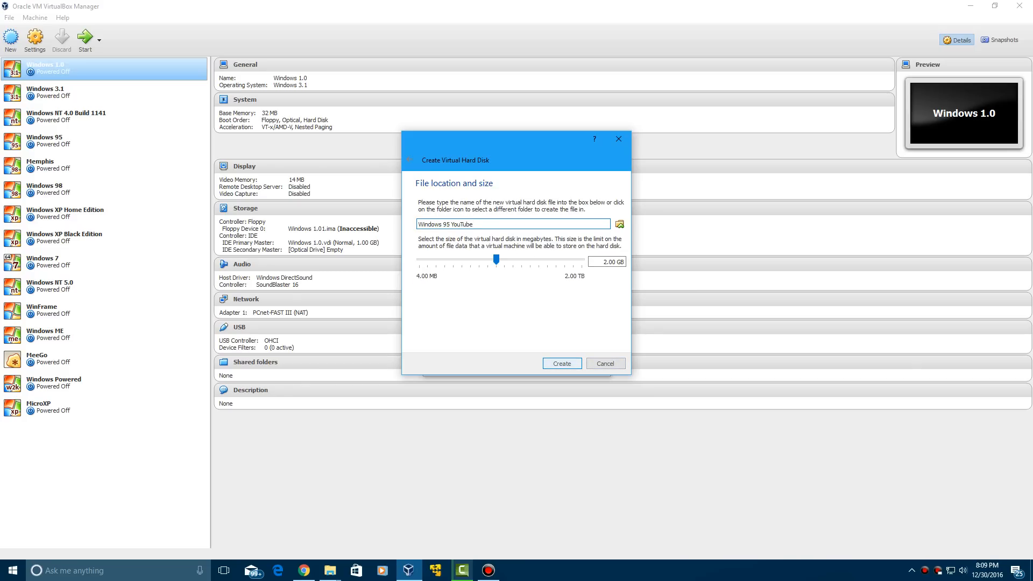
pyautogui.click(561, 363)
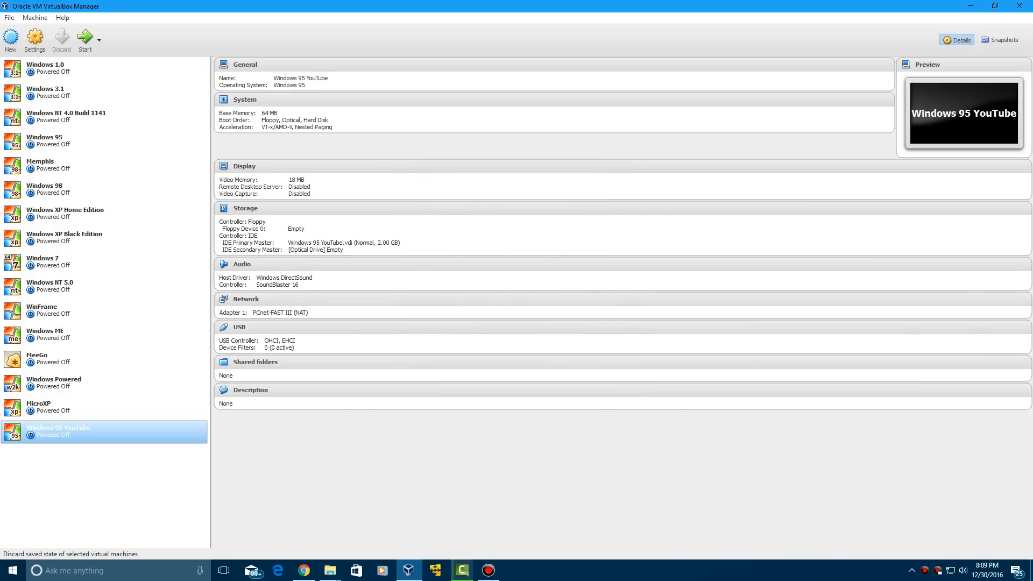
pyautogui.moveTo(35, 37)
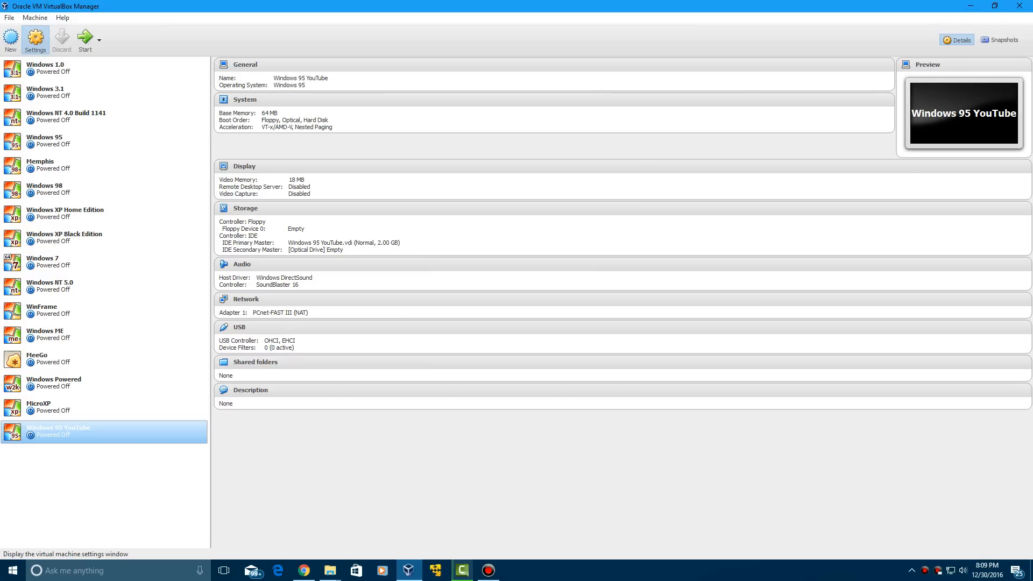
# - View the machine's Storage settings to attach the boot floppy image
pyautogui.click(35, 38)
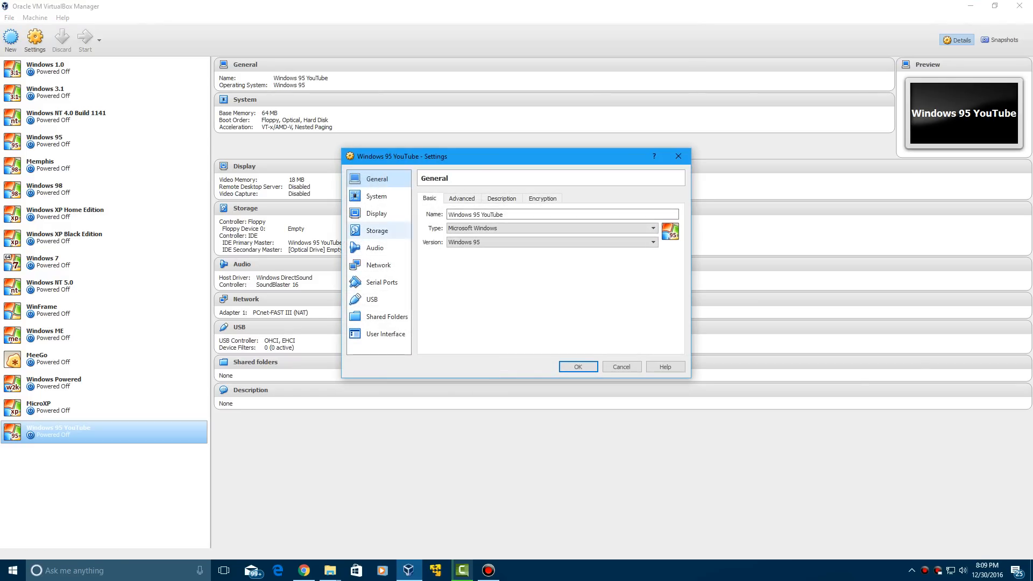
pyautogui.click(376, 230)
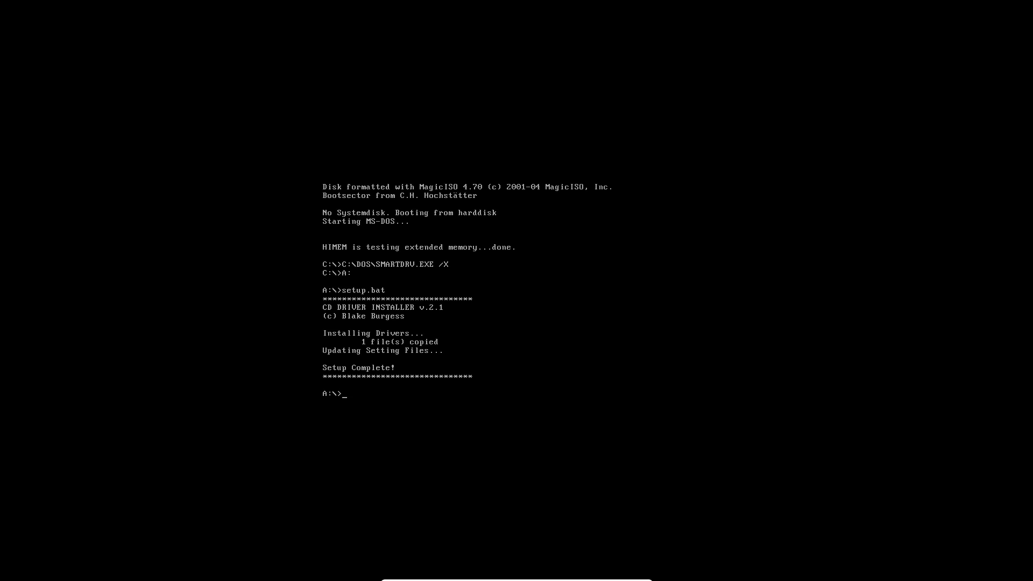
# - Close the running VM, choosing Power off the machine
pyautogui.click(530, 480)
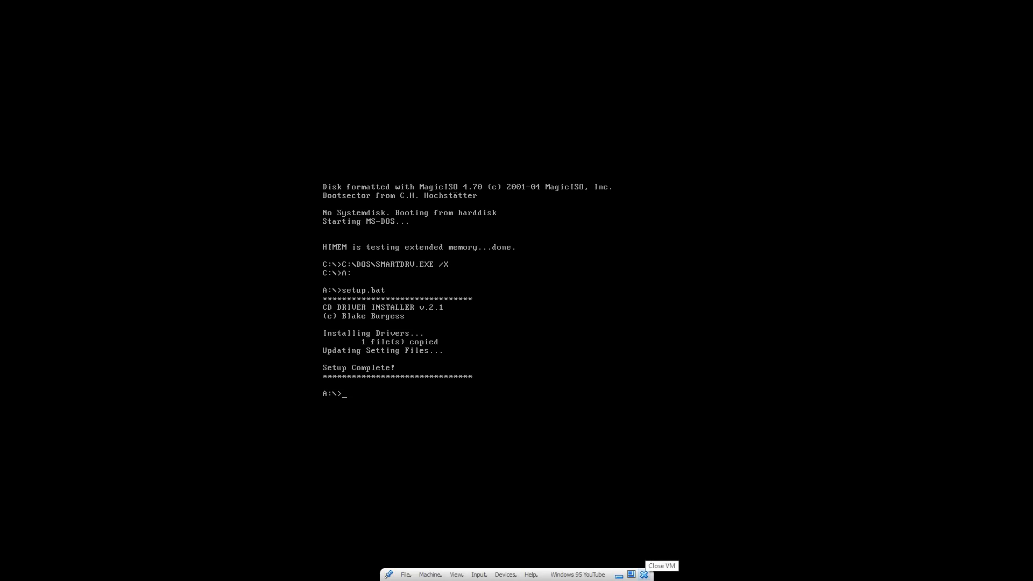
pyautogui.click(661, 566)
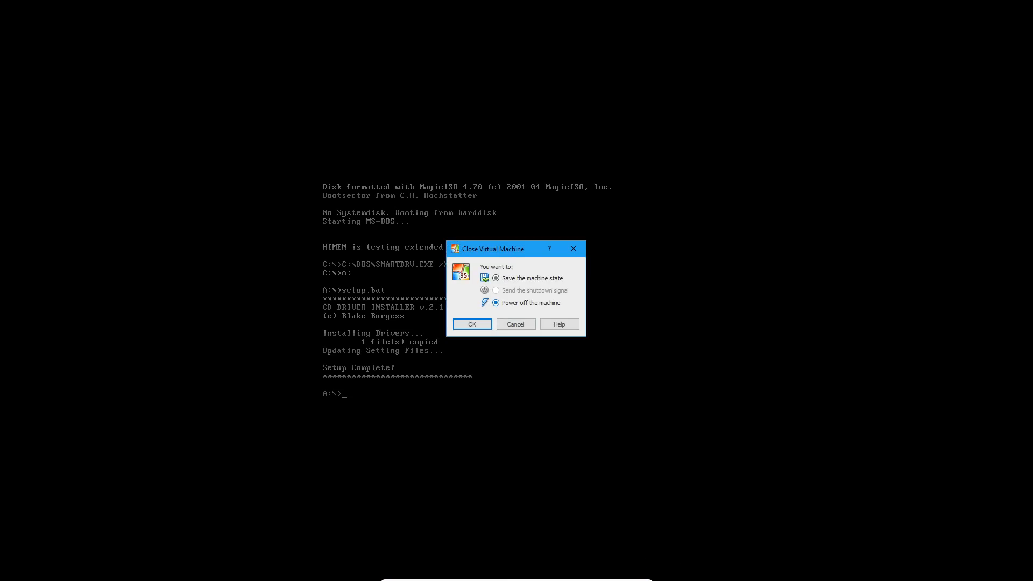
pyautogui.click(472, 324)
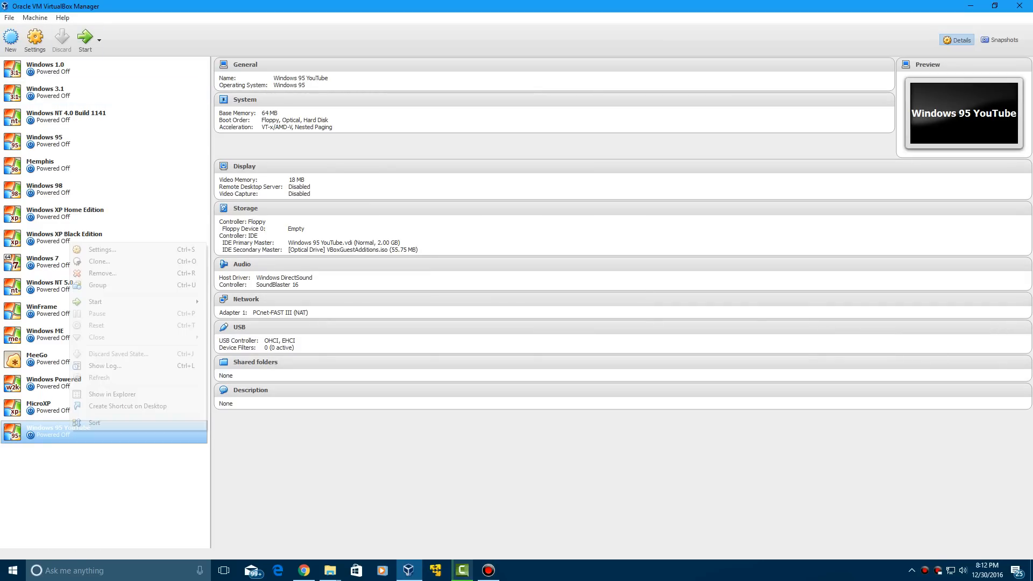
pyautogui.moveTo(102, 249)
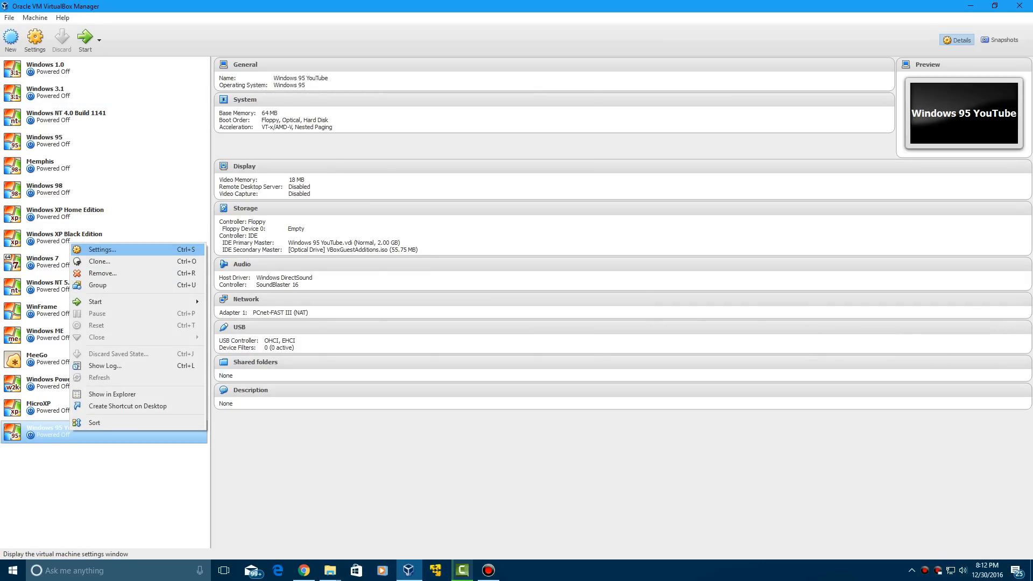
# - Disable Enable VT-x/AMD-V under System > Acceleration and save the settings
pyautogui.click(102, 249)
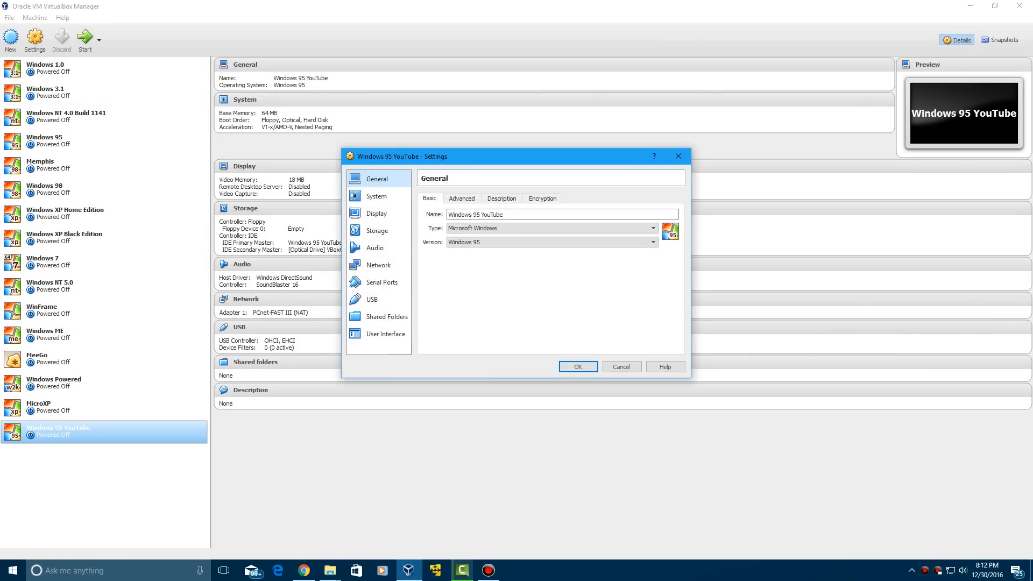
pyautogui.click(375, 196)
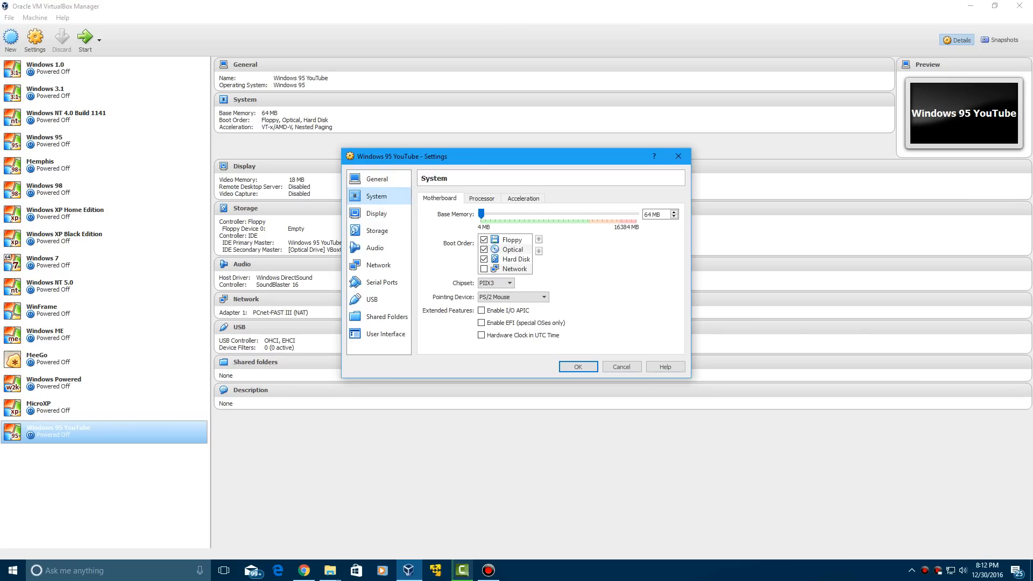
pyautogui.click(523, 199)
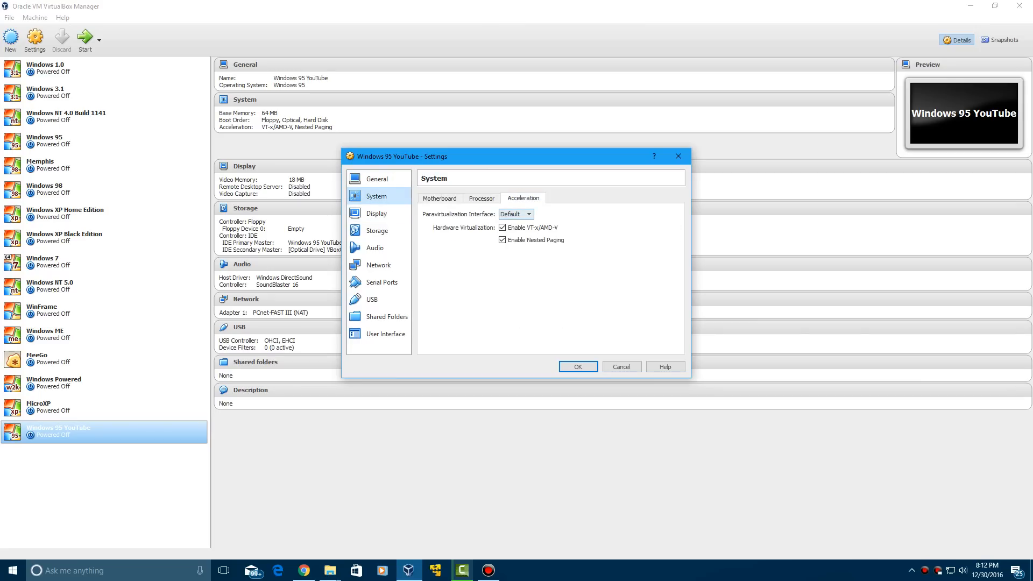
pyautogui.moveTo(504, 227)
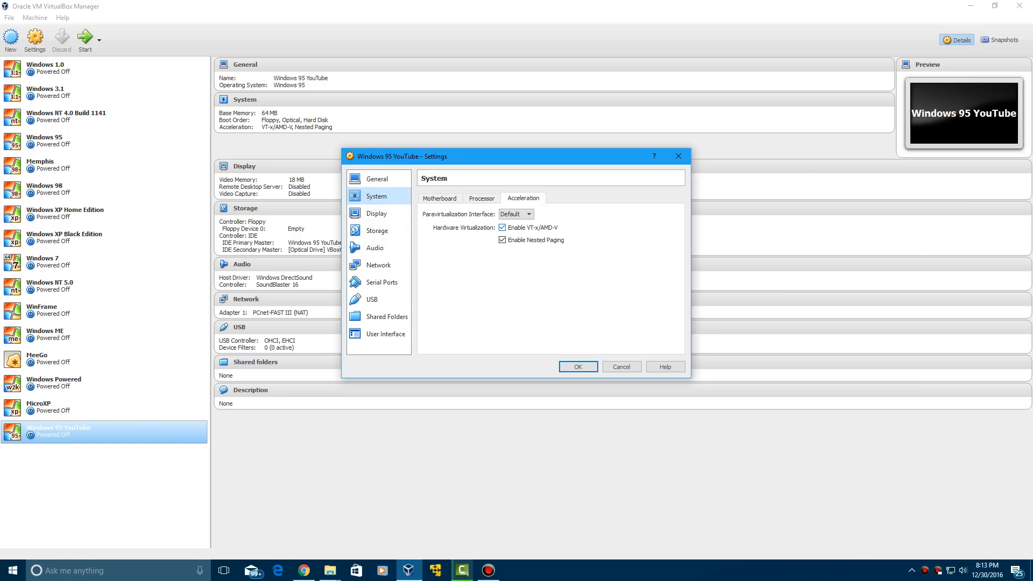
pyautogui.click(503, 227)
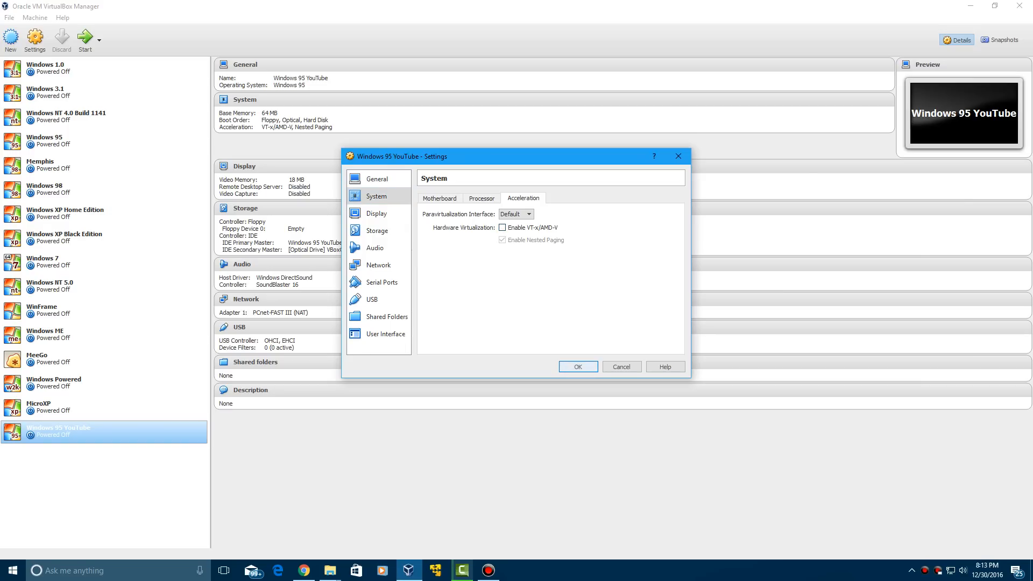
pyautogui.click(578, 366)
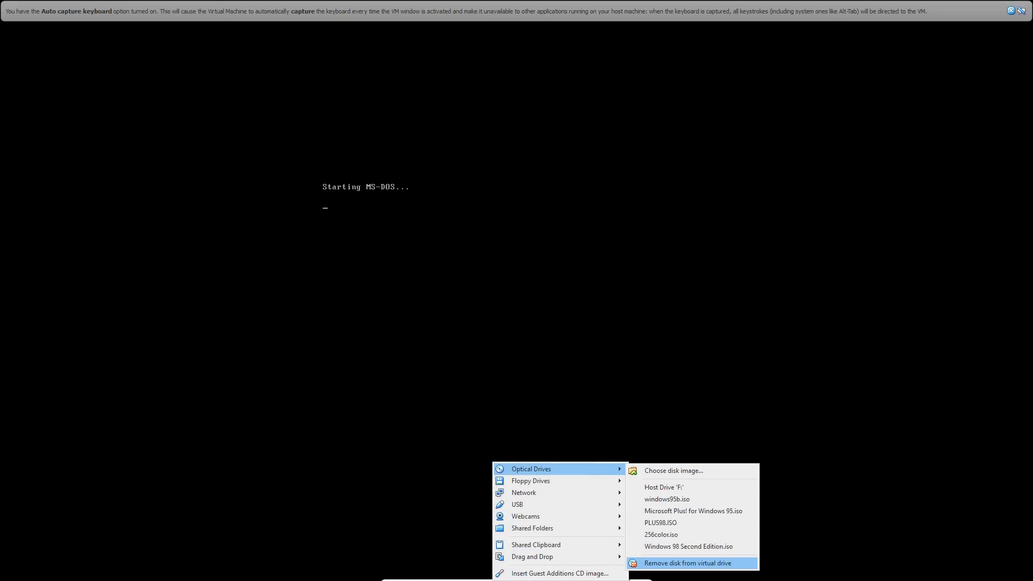
# - Insert the windows95b.iso image into the VM's optical drive while it boots MS-DOS
pyautogui.click(686, 563)
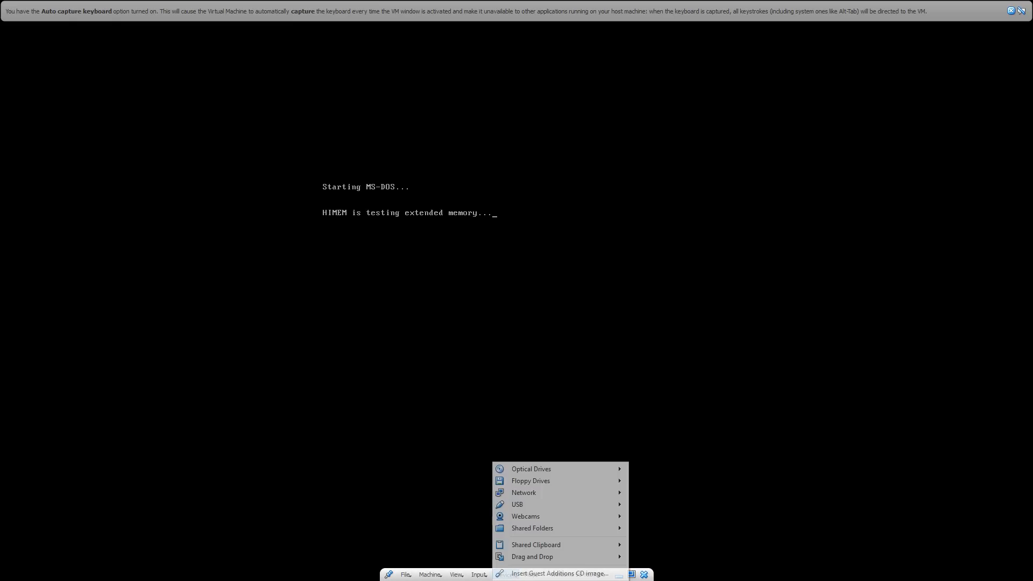
pyautogui.click(531, 468)
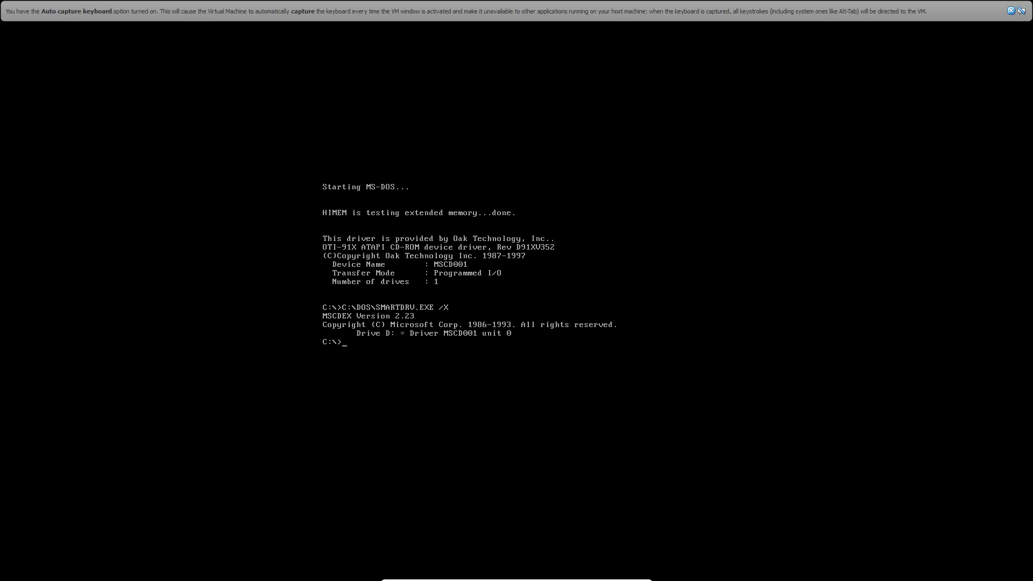
# - Switch to drive D:, list its files with dir, and run setup
pyautogui.write('D:')
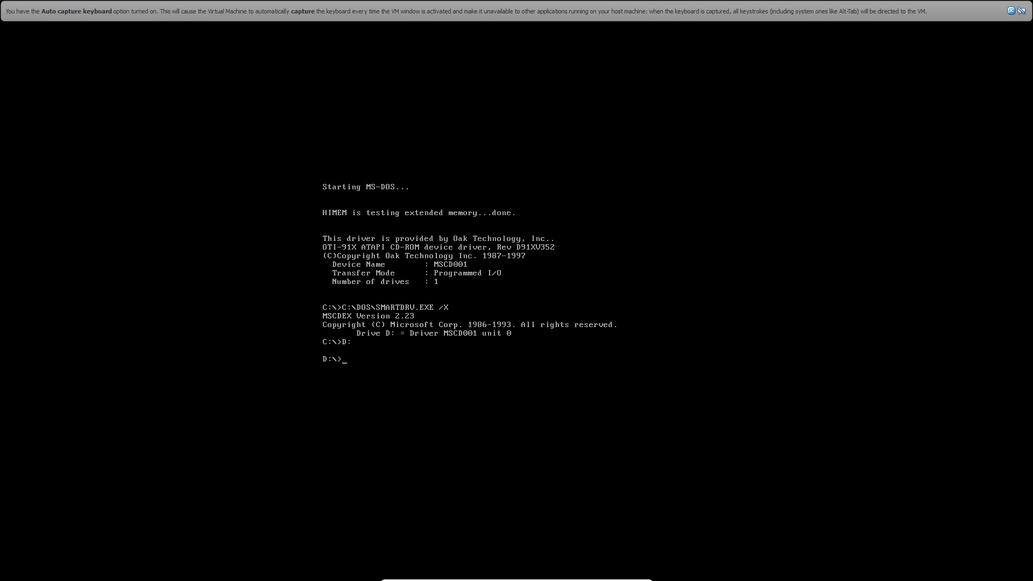
pyautogui.write('dir')
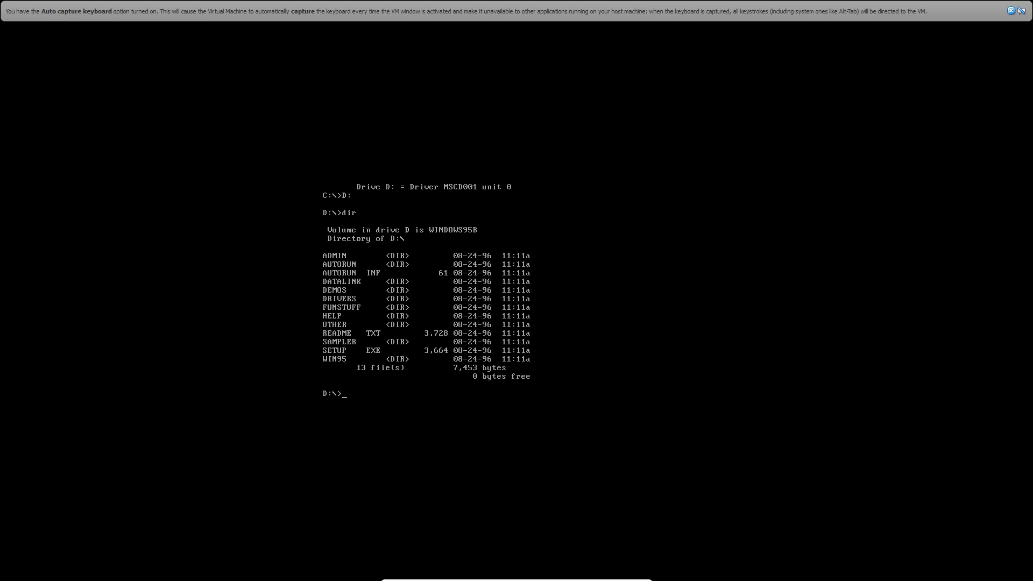
pyautogui.write('setup')
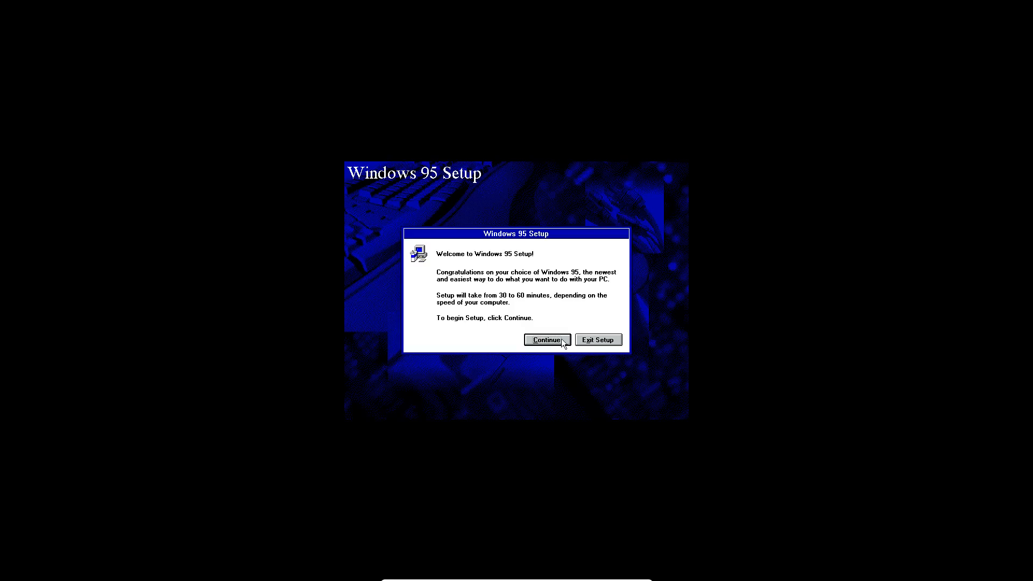
# - Accept the license, keep C:\WINDOWS as install directory and the Typical setup type
pyautogui.click(545, 339)
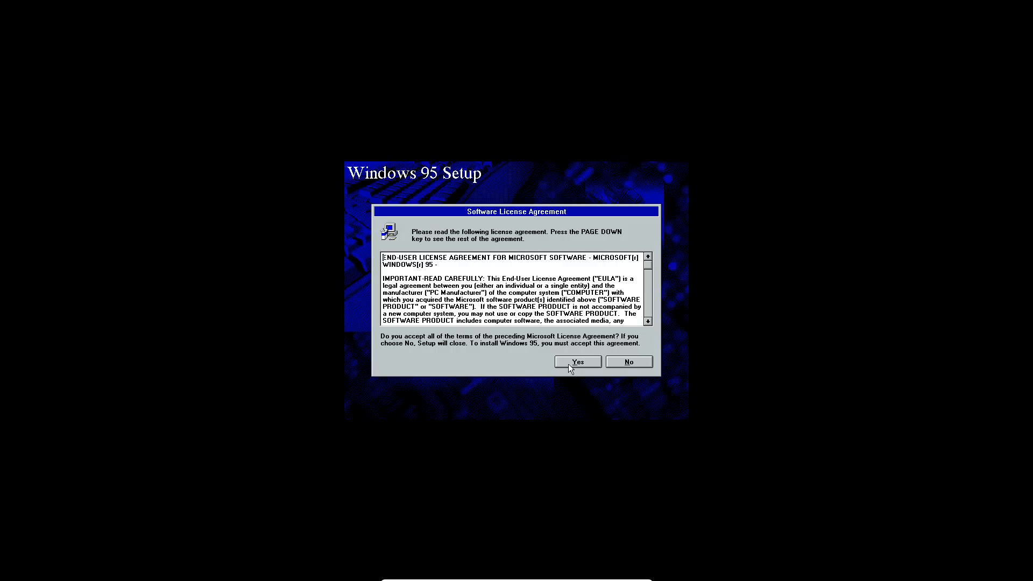
pyautogui.click(577, 361)
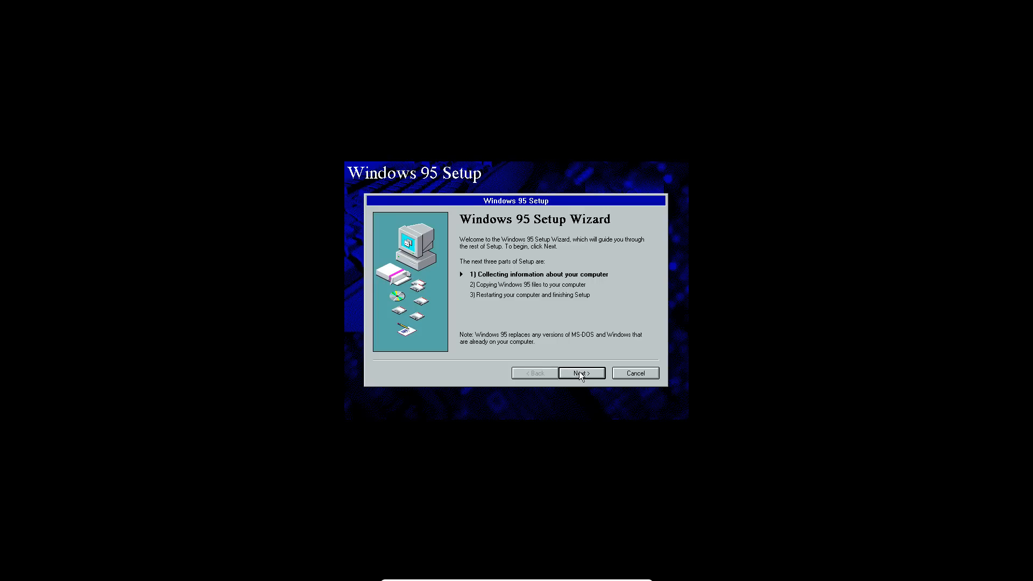
pyautogui.click(582, 373)
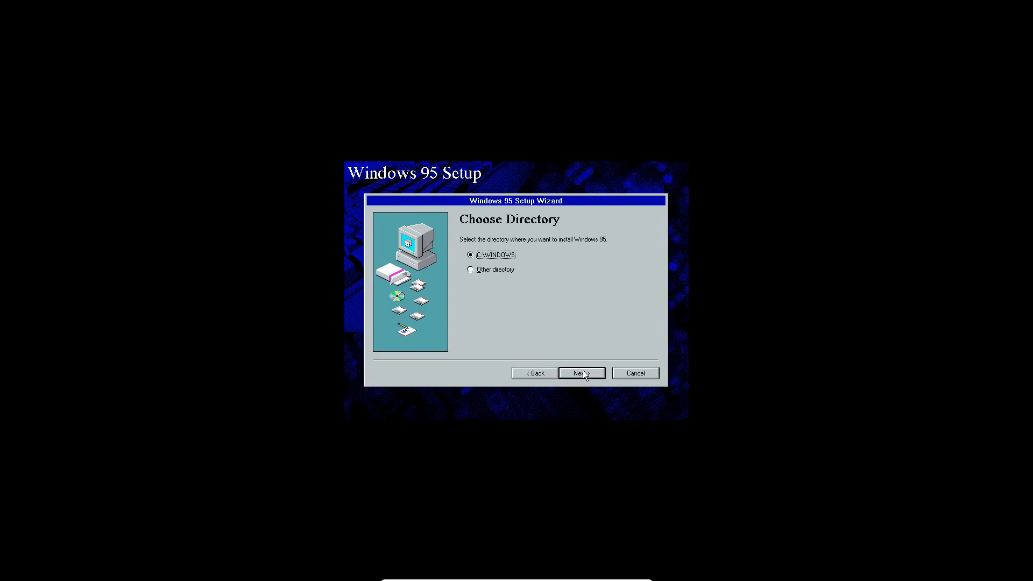
pyautogui.click(580, 373)
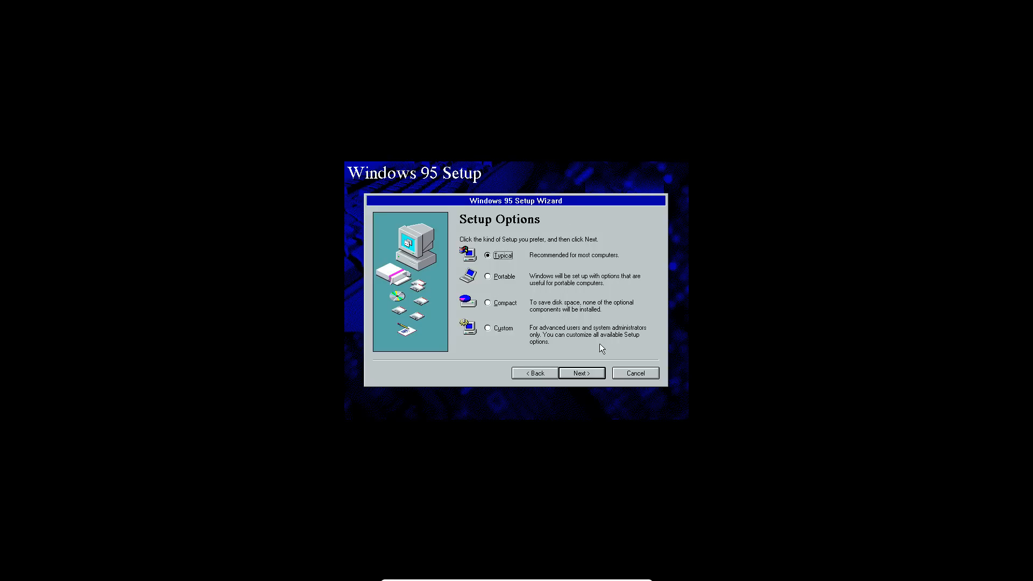
pyautogui.moveTo(496, 283)
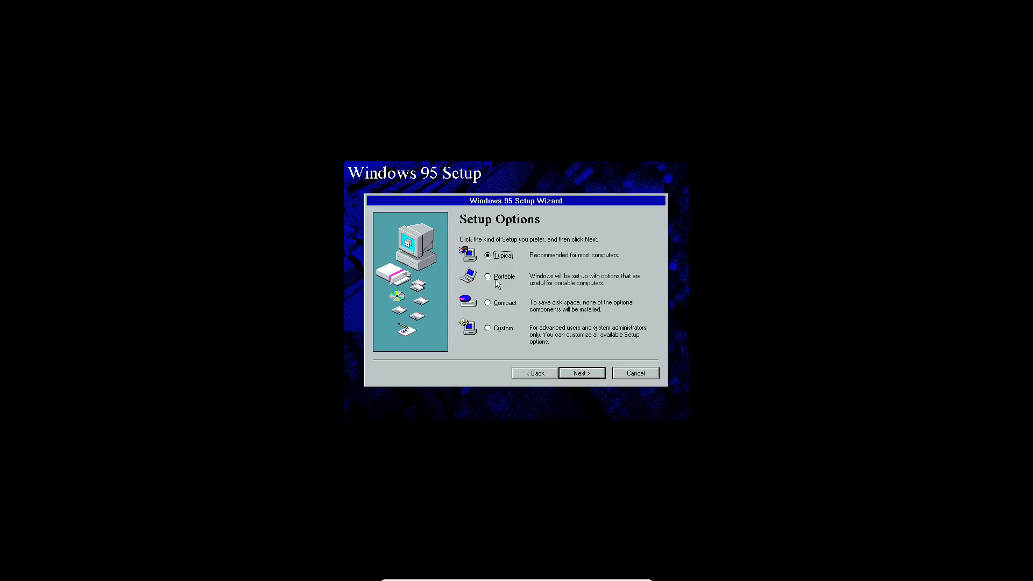
pyautogui.moveTo(519, 307)
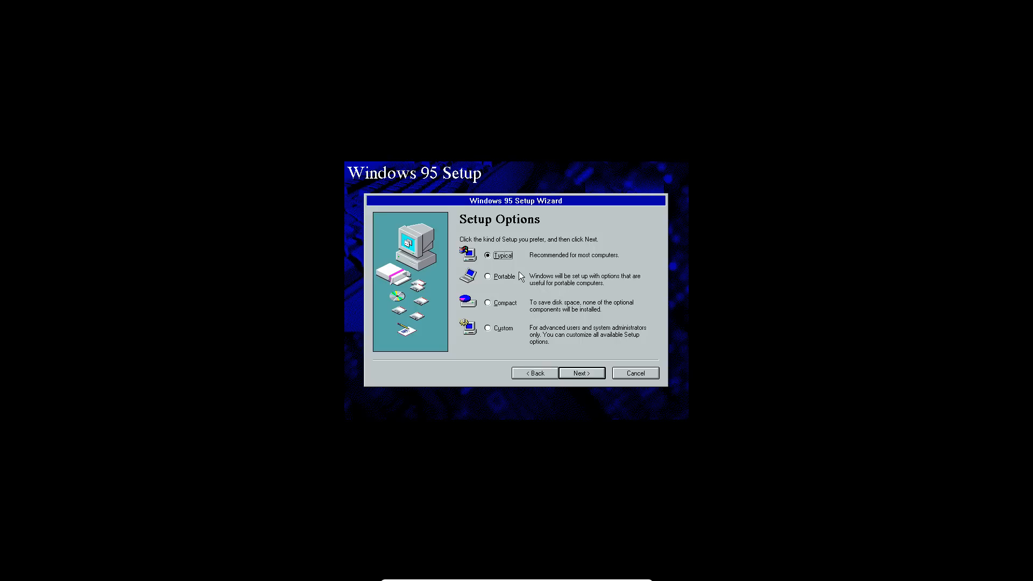
pyautogui.moveTo(587, 411)
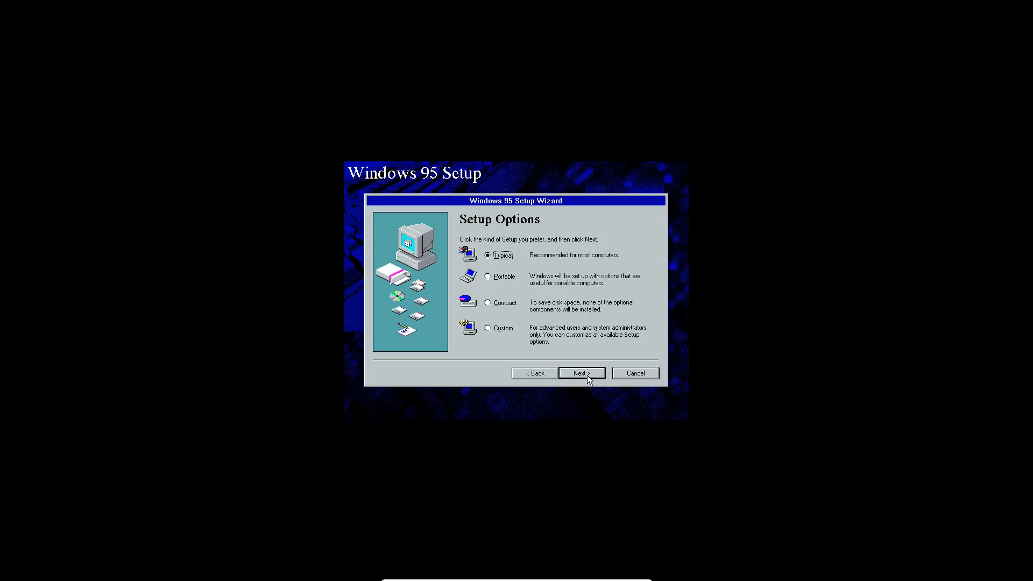
pyautogui.click(581, 373)
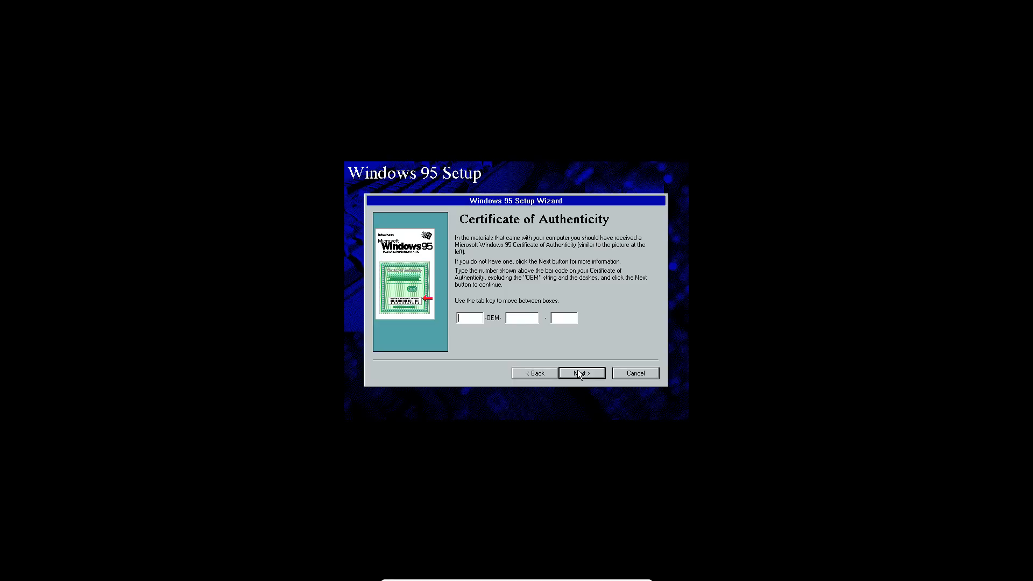
# - Pass the certificate page, enter user name 'Everyth', and tick Network Adapter for detection
pyautogui.click(581, 373)
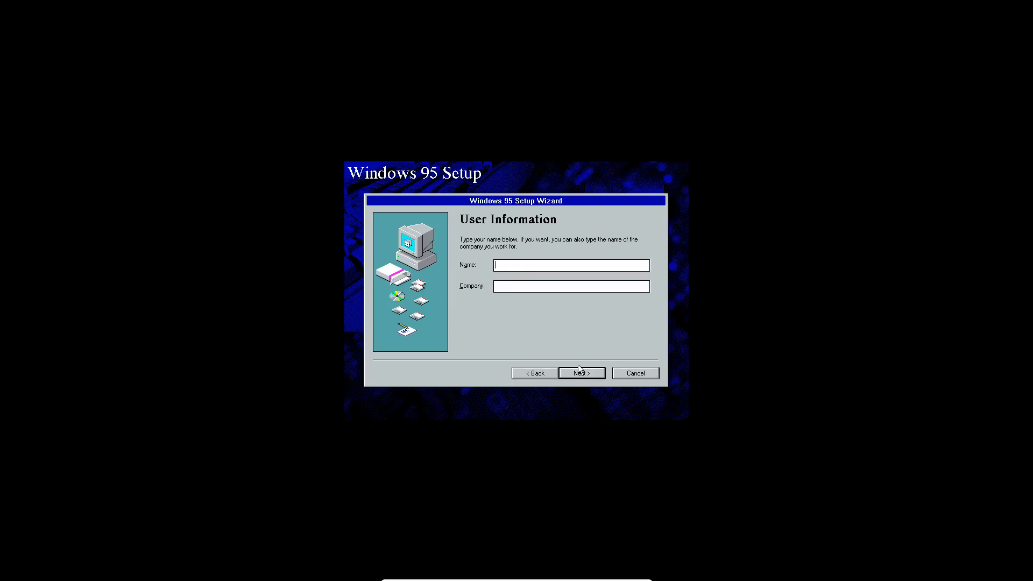
pyautogui.write('EverythingEpan')
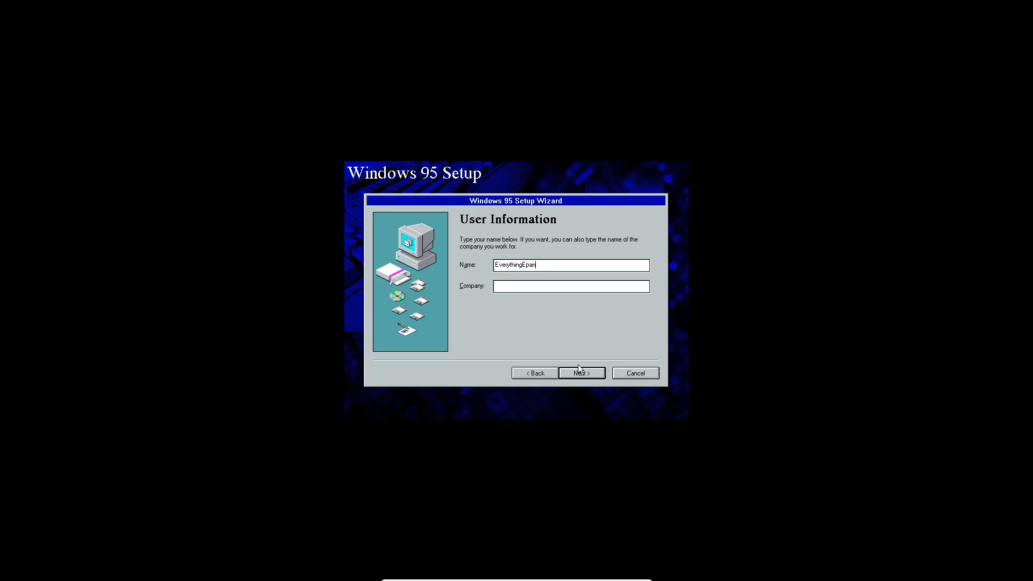
pyautogui.click(580, 372)
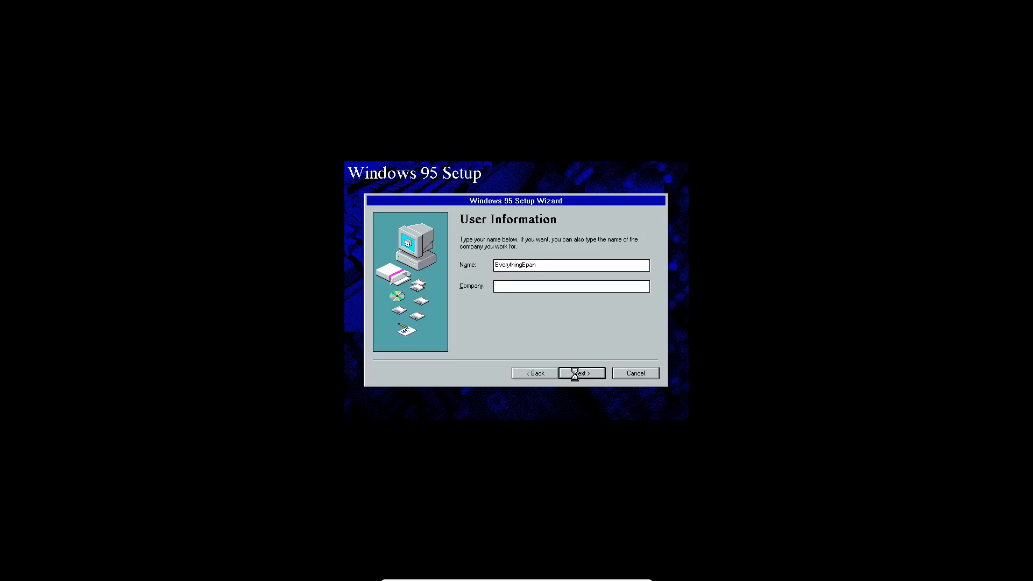
pyautogui.click(581, 373)
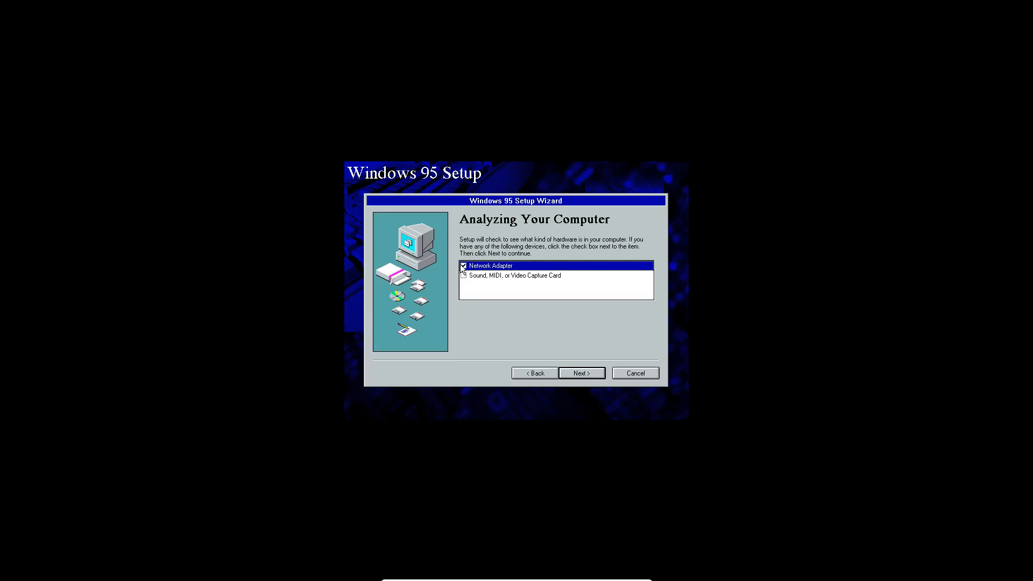
# - Have Setup check for a Sound, MIDI or Video Capture Card too and analyze the hardware
pyautogui.click(463, 275)
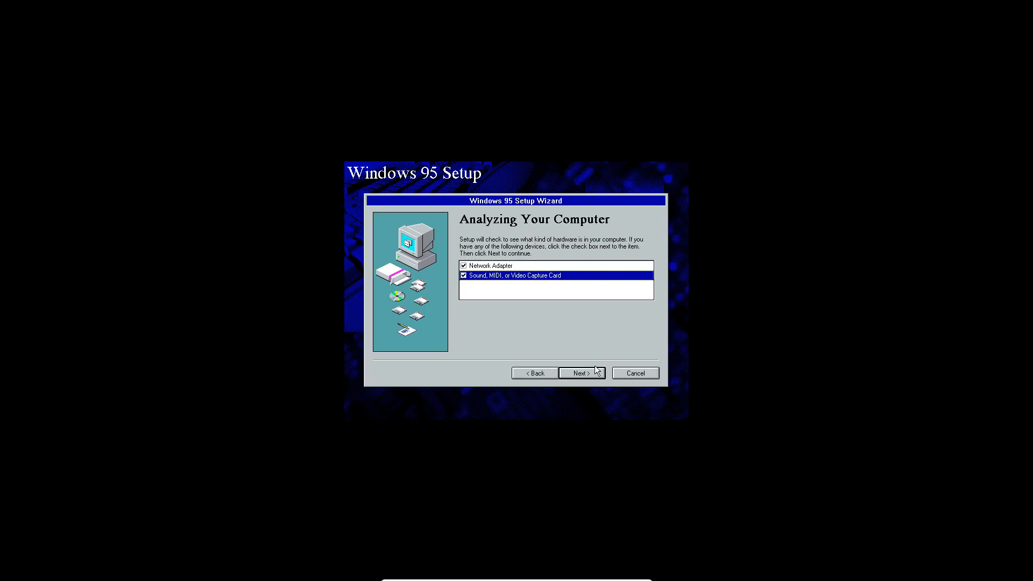
pyautogui.click(579, 373)
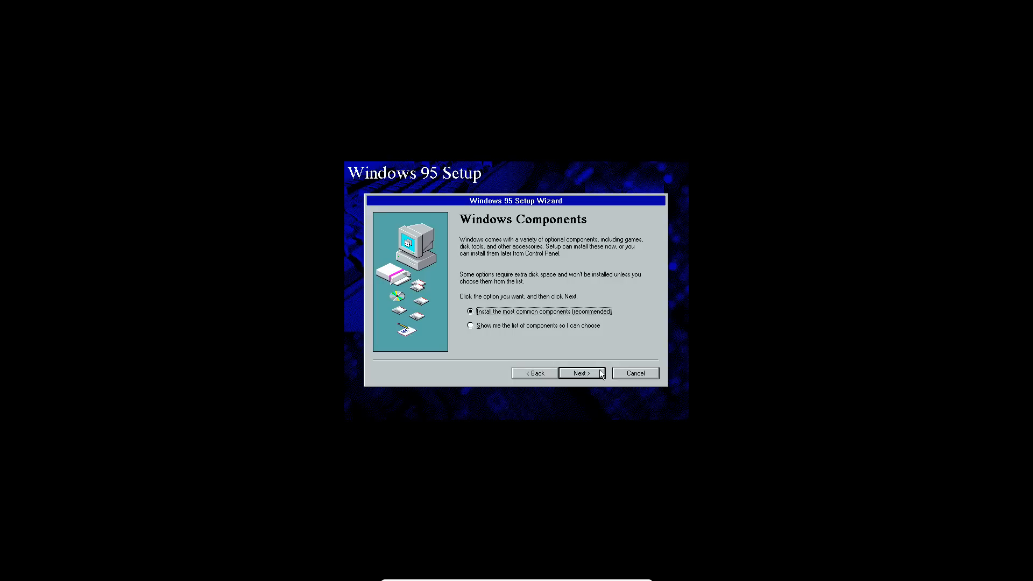
pyautogui.moveTo(576, 383)
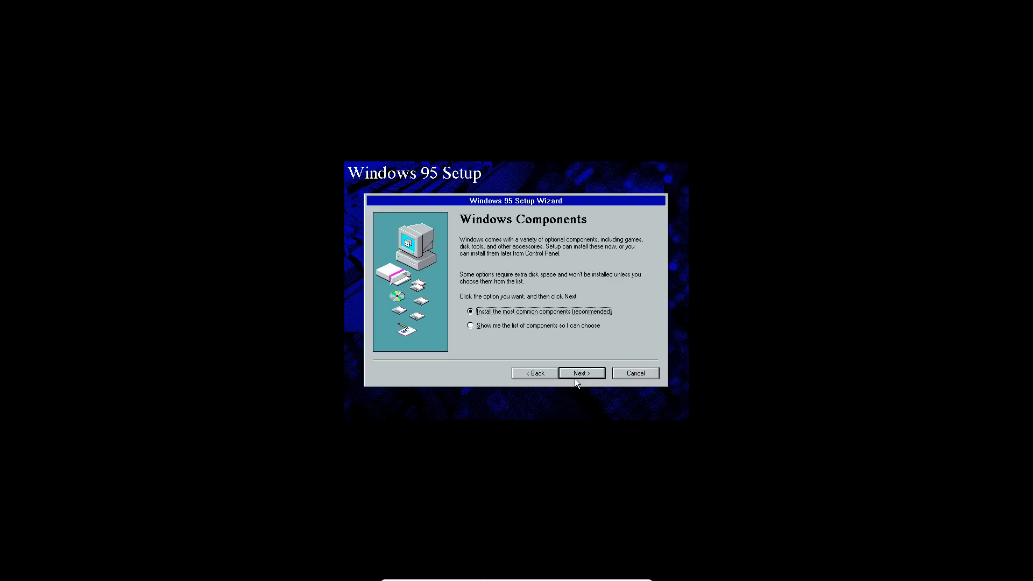
# - Keep the most common components and decline a startup disk, reaching Start Copying Files
pyautogui.click(581, 373)
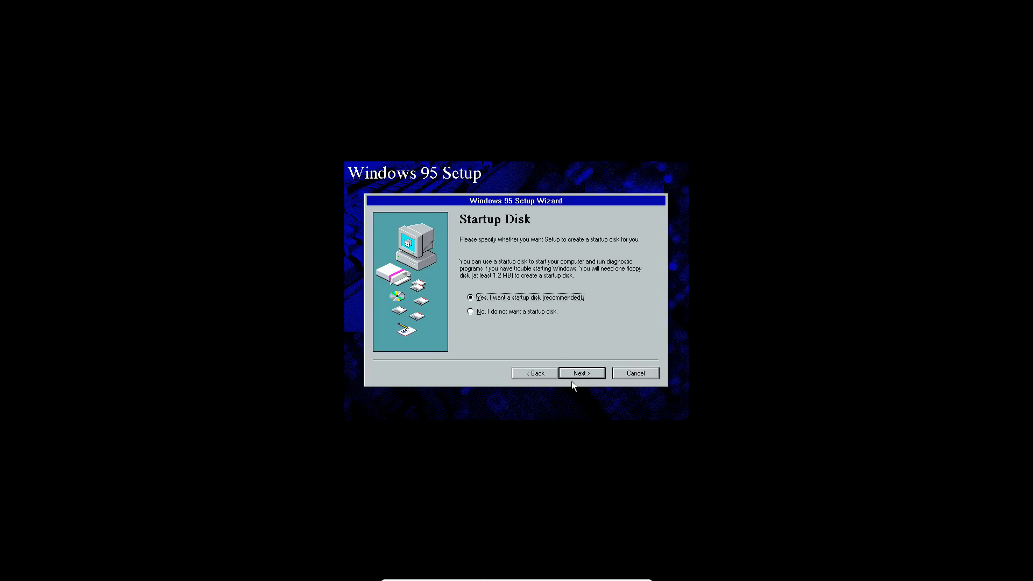
pyautogui.click(470, 311)
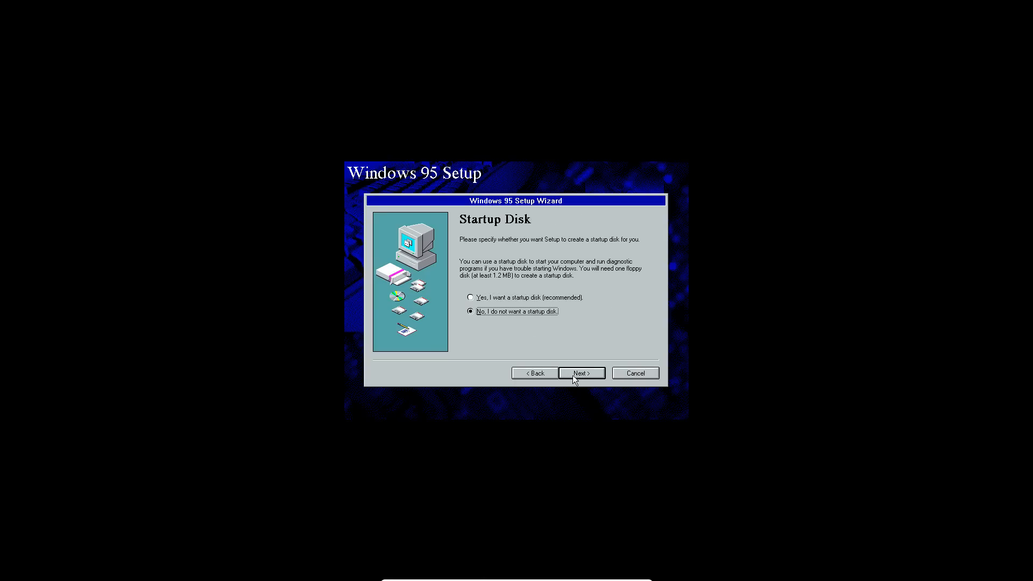
pyautogui.click(581, 373)
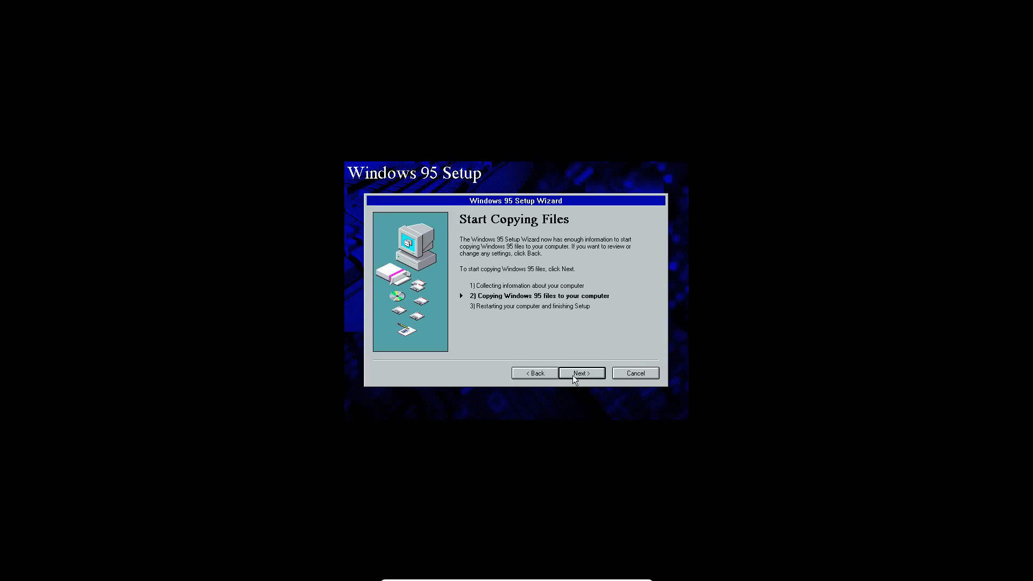
# - Copy the Windows 95 files, finish Setup and restart past the floppy disk warning
pyautogui.click(580, 373)
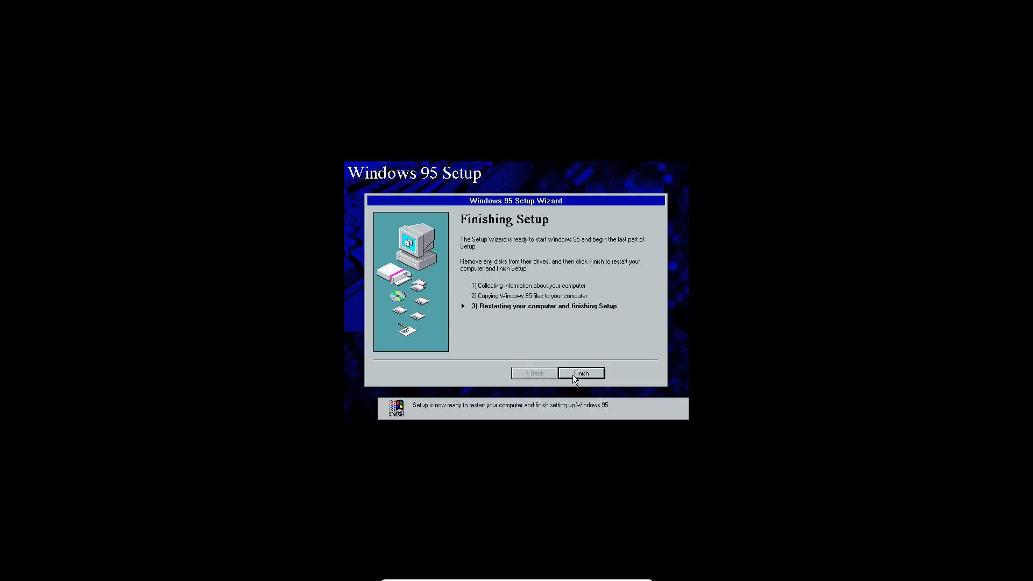
pyautogui.click(580, 373)
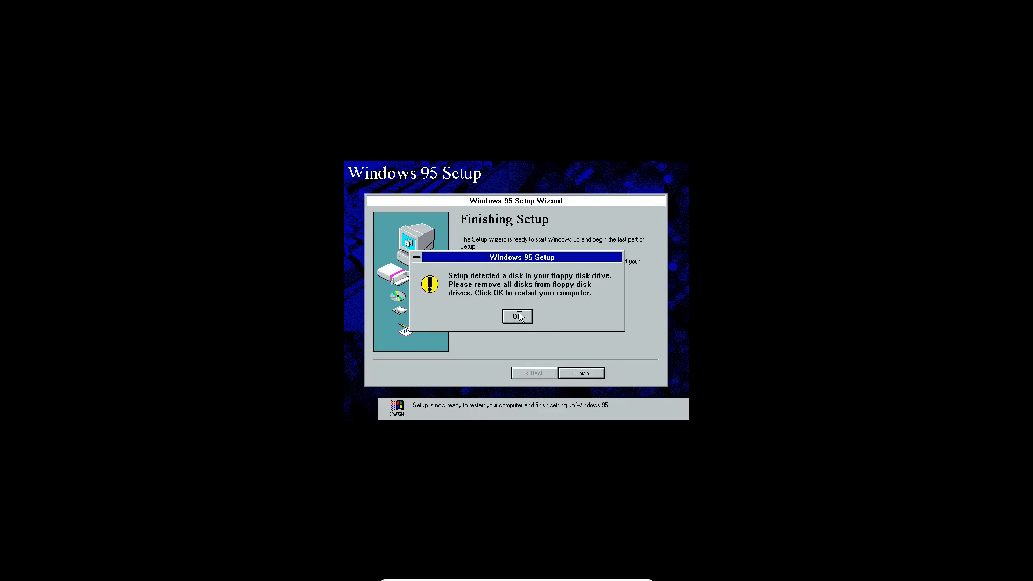
pyautogui.click(517, 316)
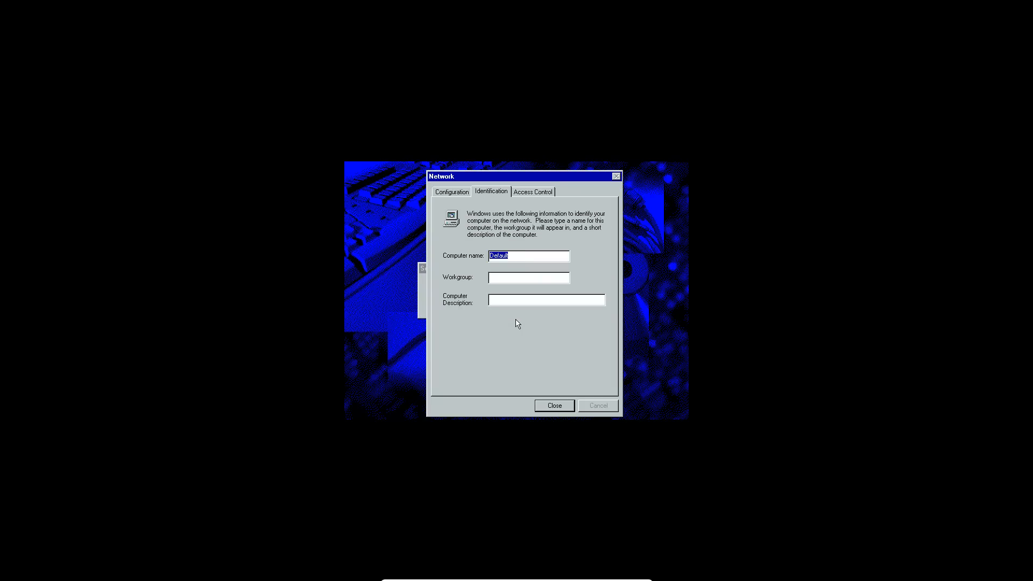
# - Name the computer Windows95 in workgroup WORKGROUP and close Network identification
pyautogui.write('Windows')
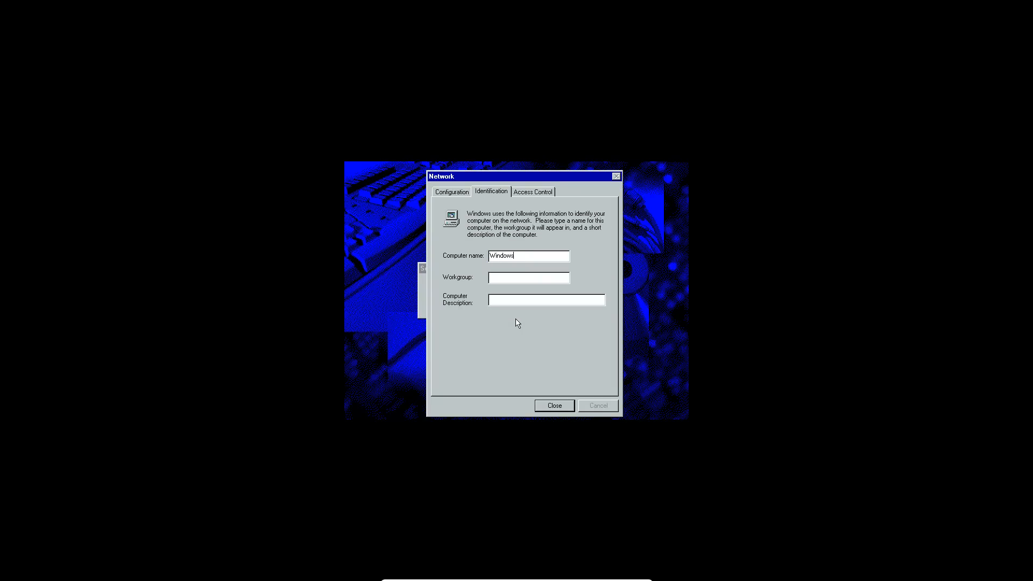
pyautogui.write('95')
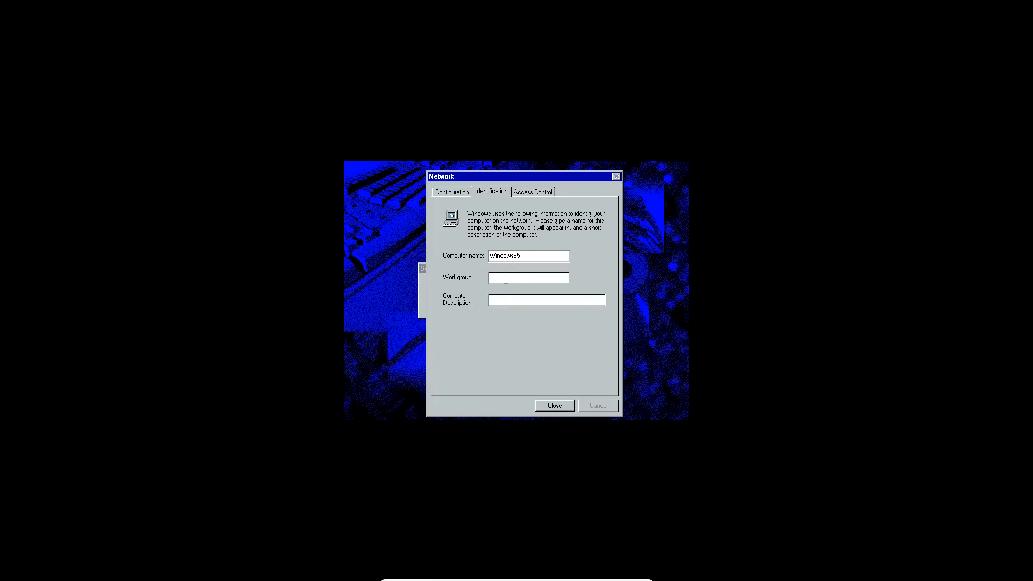
pyautogui.write('WORKG')
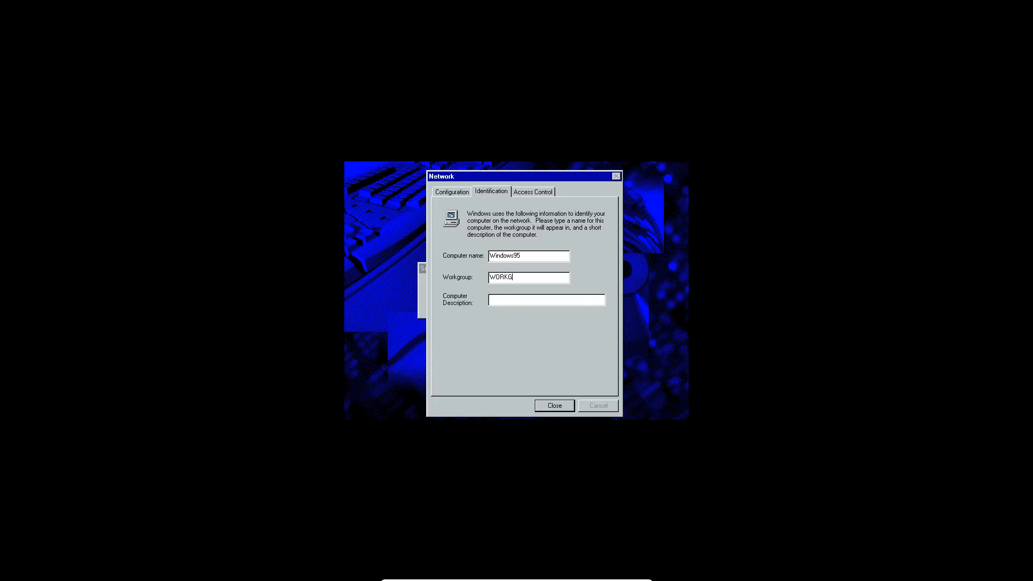
pyautogui.write('ROUP')
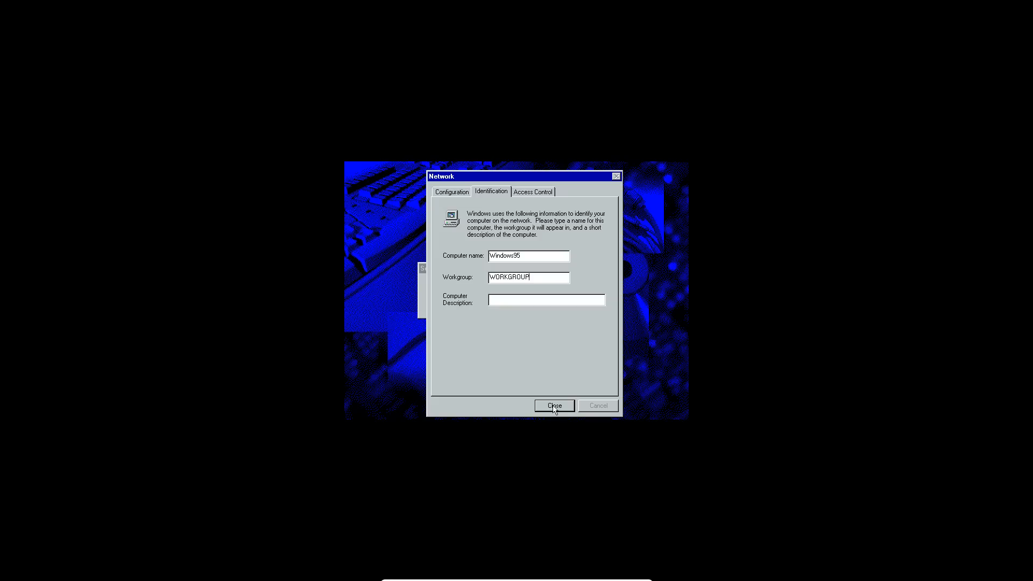
pyautogui.click(555, 405)
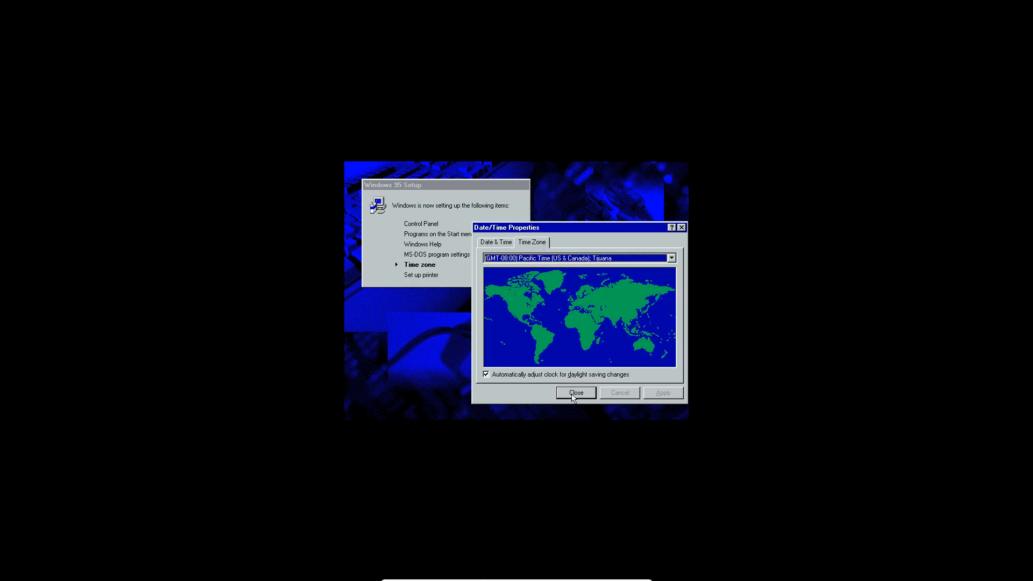
# - Keep Pacific Time (US & Canada) and confirm the finished-configuring message to restart
pyautogui.click(575, 393)
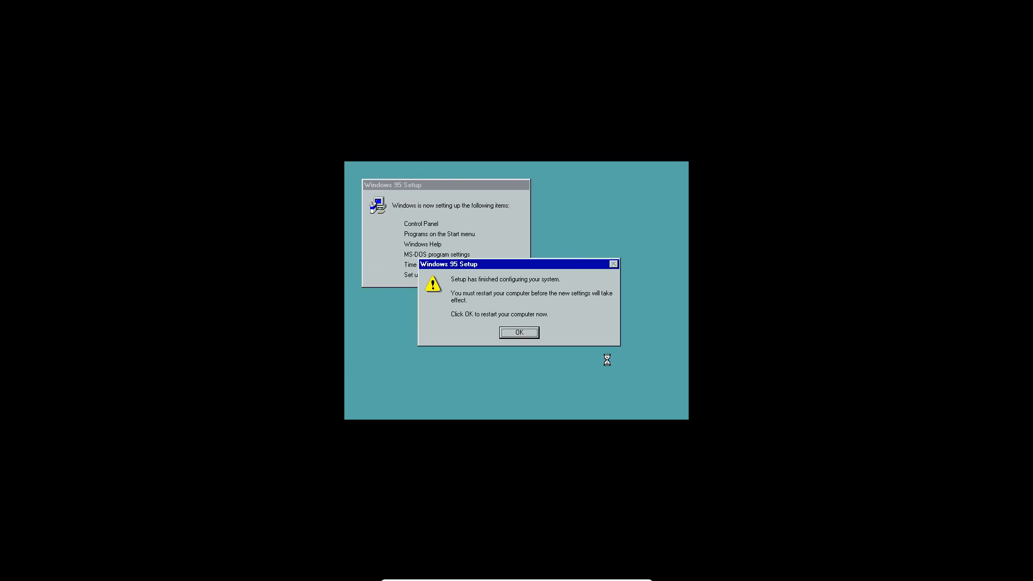
pyautogui.moveTo(601, 360)
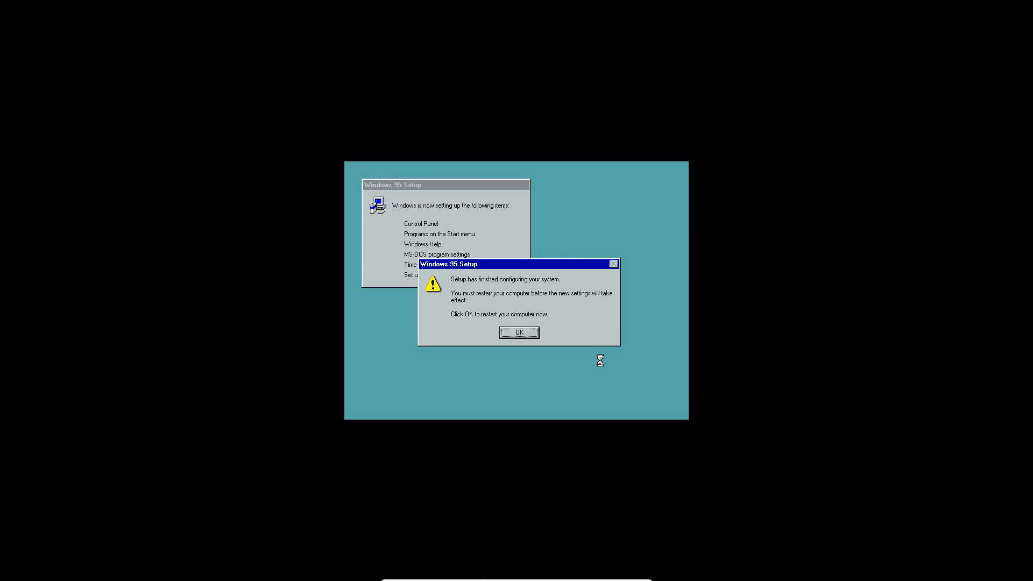
pyautogui.moveTo(601, 286)
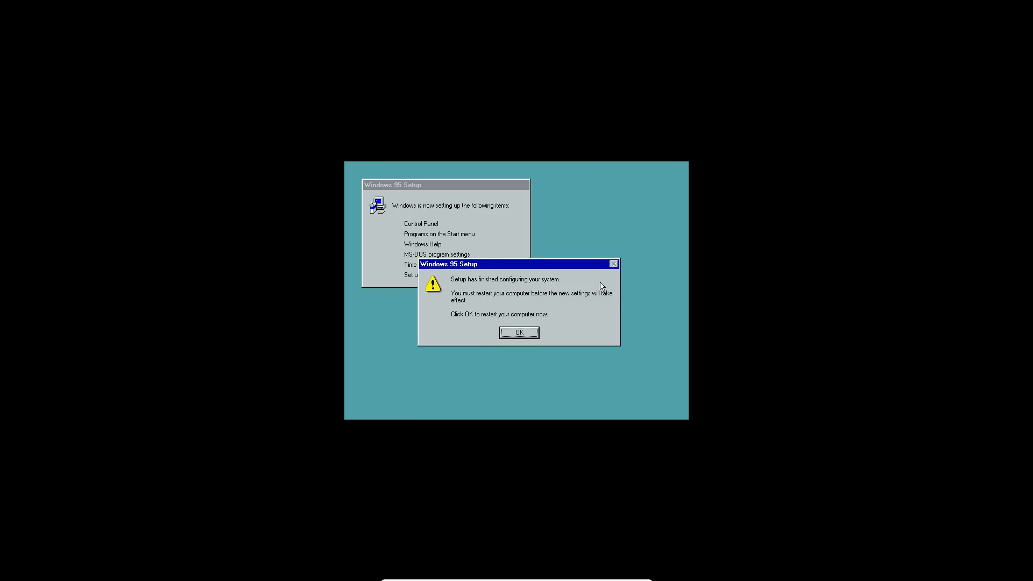
pyautogui.moveTo(517, 338)
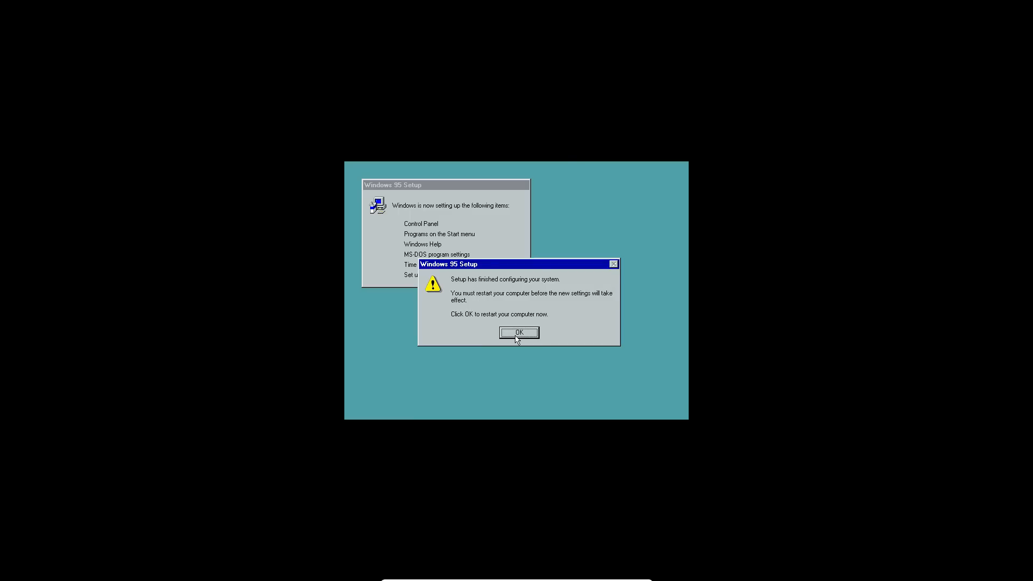
pyautogui.click(517, 332)
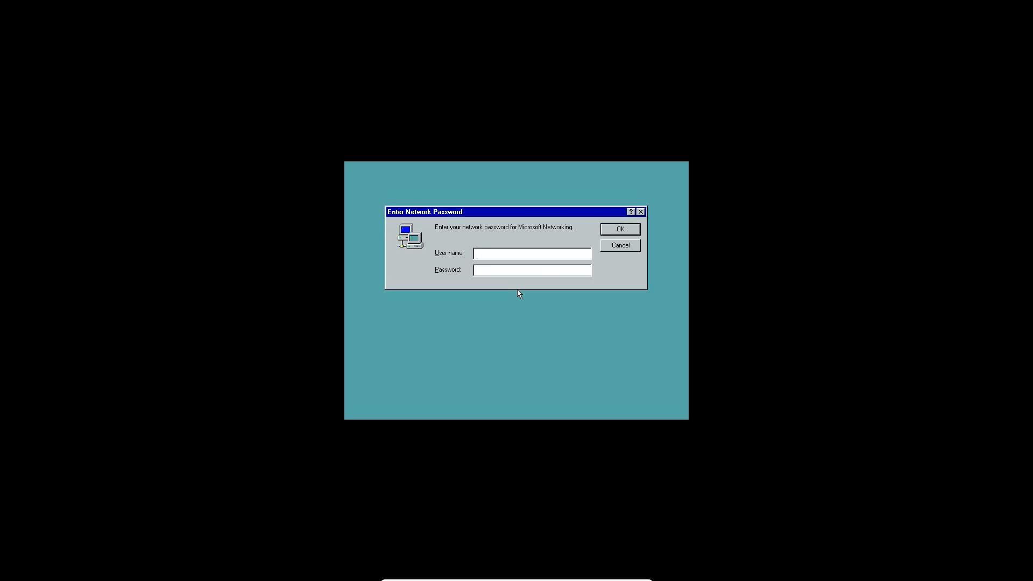
# - Log on to the network with user name 'EEverythn' and a blank password
pyautogui.write('E')
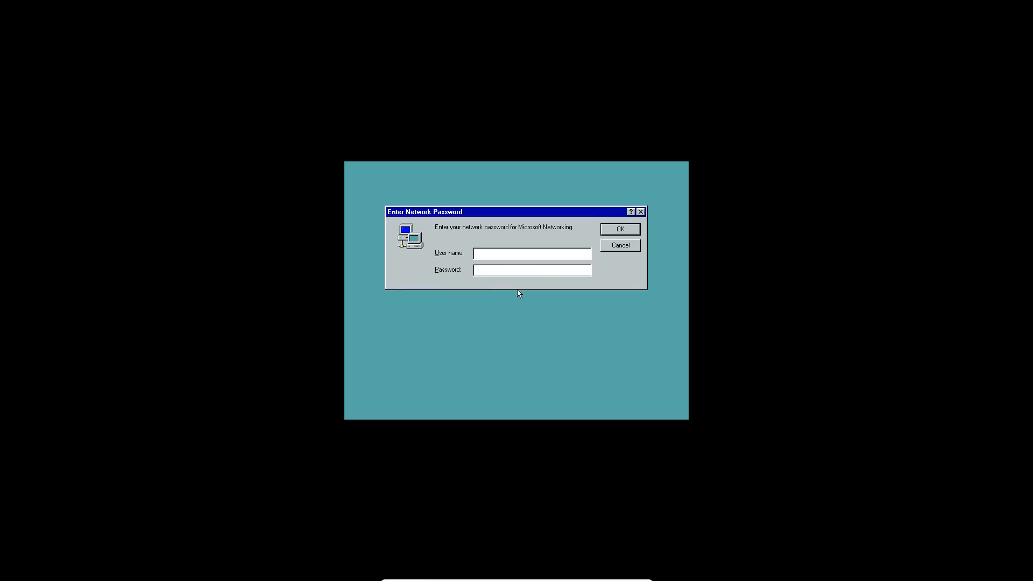
pyautogui.write('Everythn')
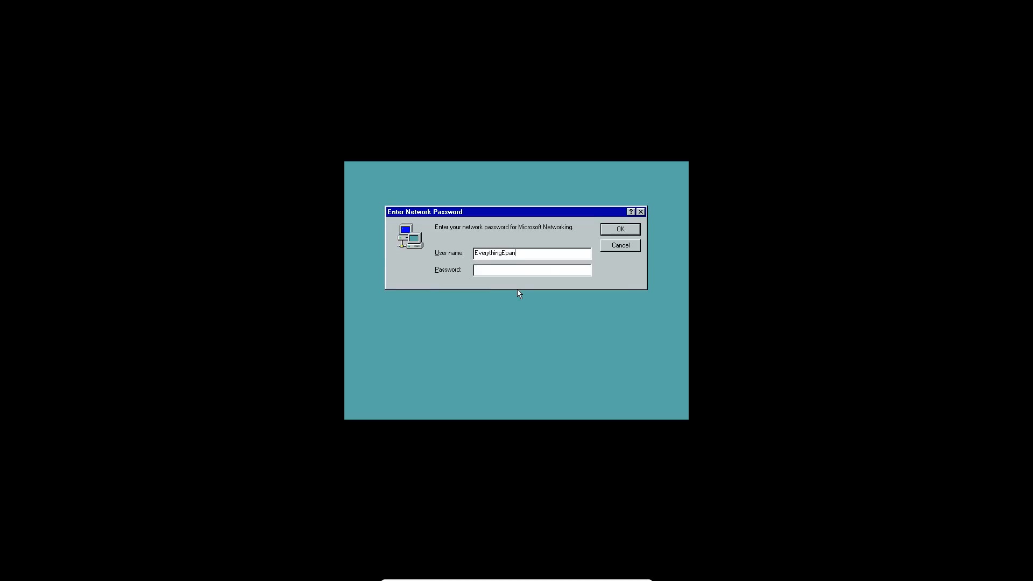
pyautogui.click(619, 229)
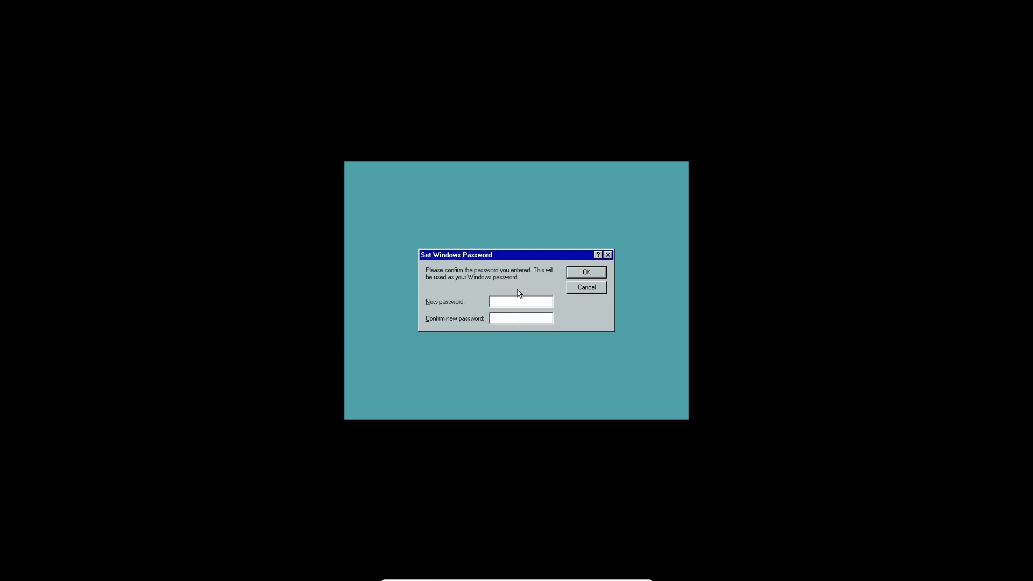